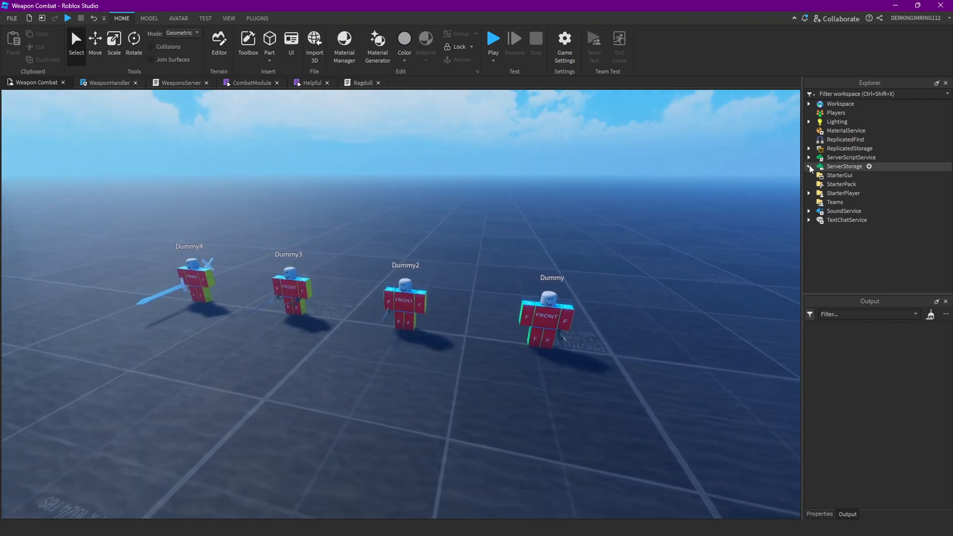
Add SwingReset = .1 under Rapier and SwingReset = .15 under Sword in WeaponStats.
click(809, 166)
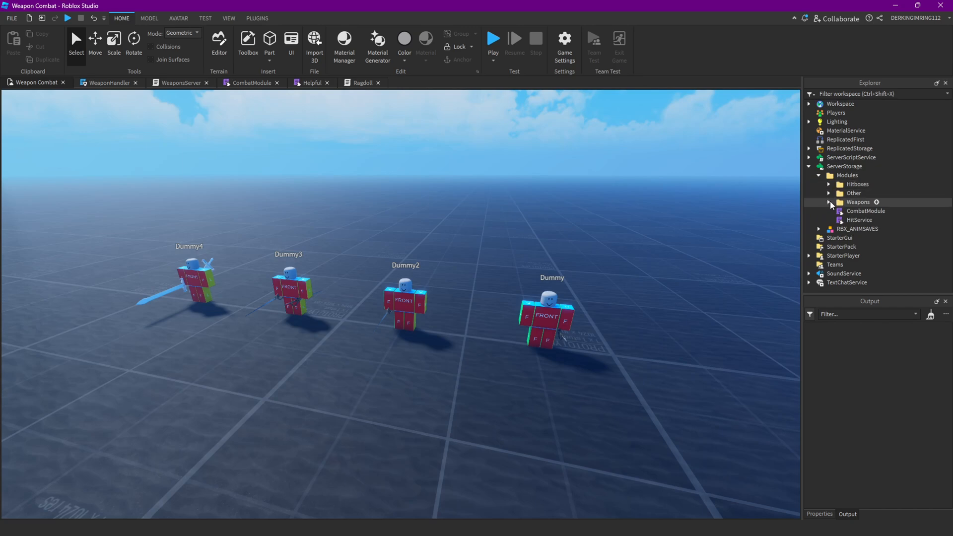
double_click(874, 210)
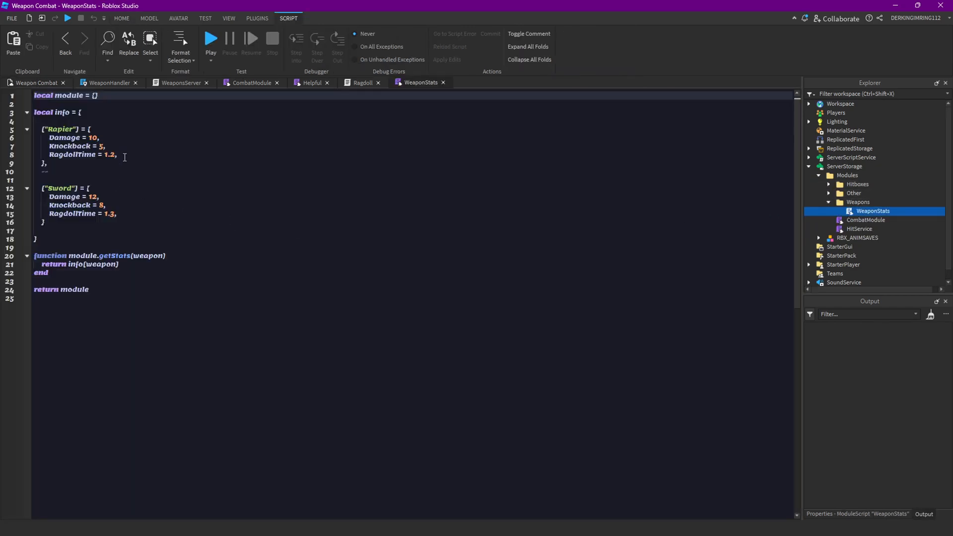
text(Sw)
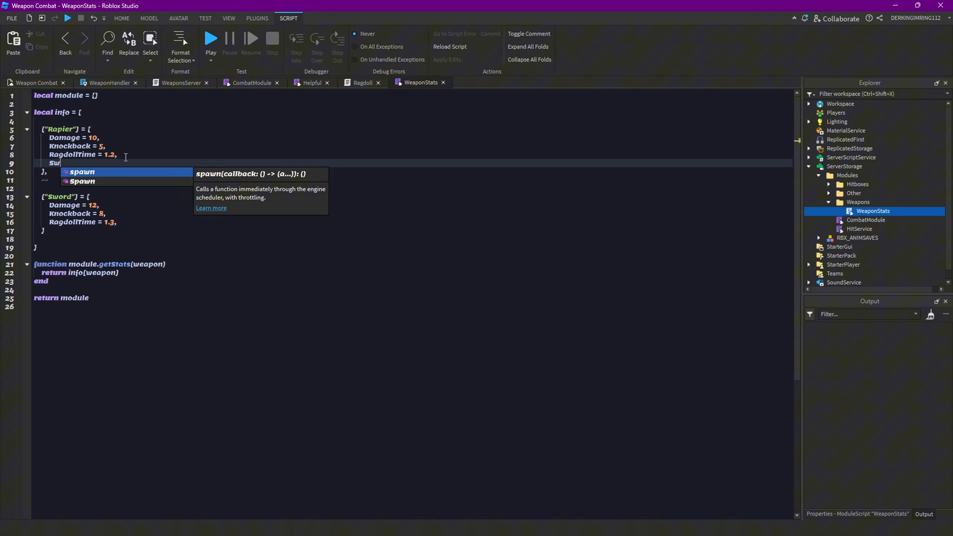
text(ing)
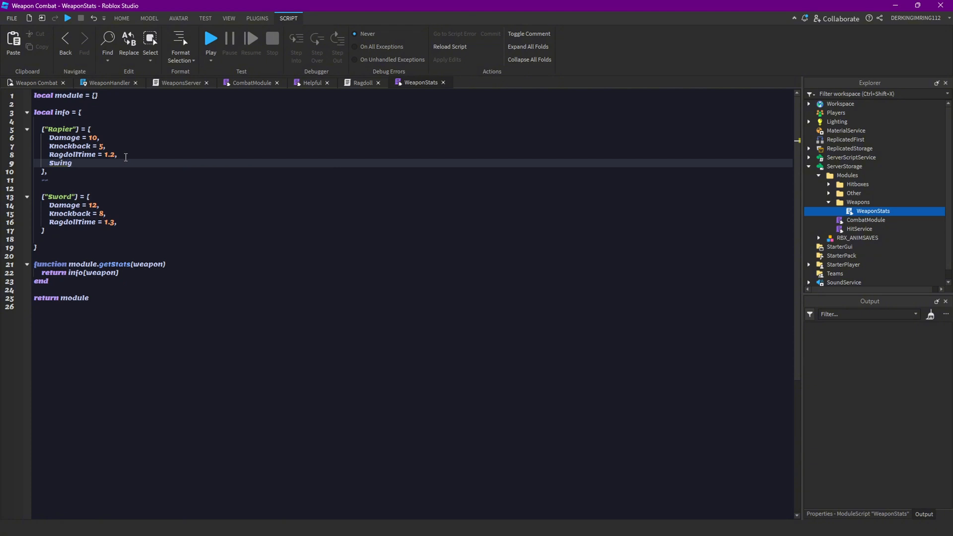
text(Reset =)
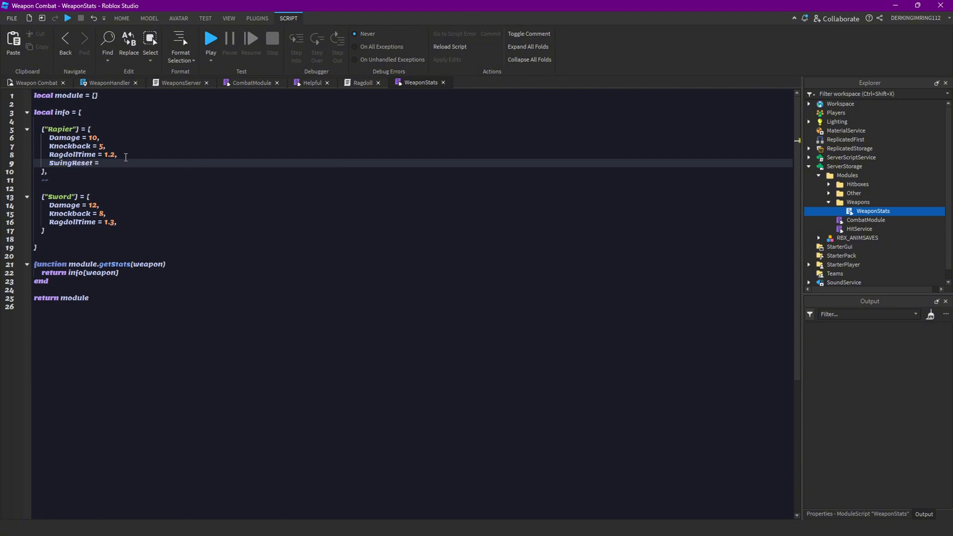
text(.1,)
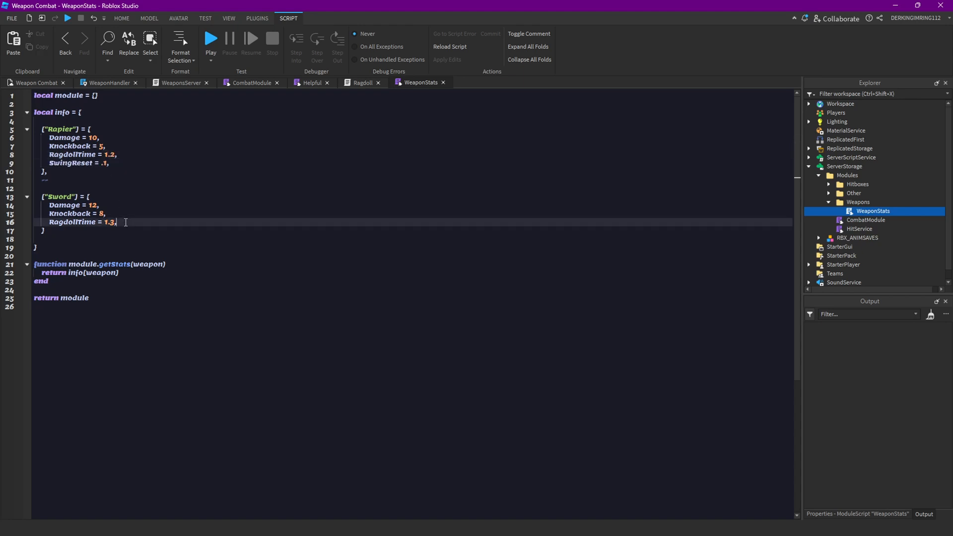
text(SwingReset = .1,)
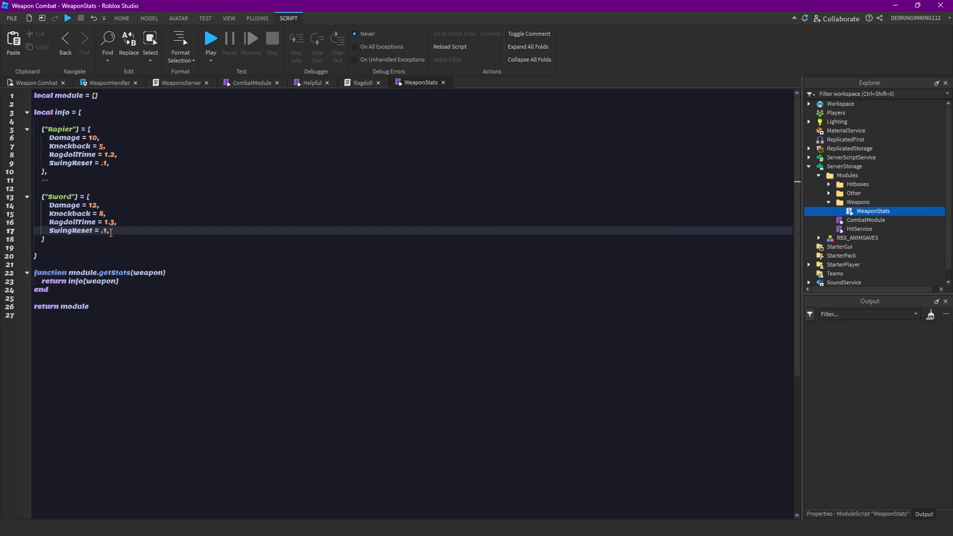
text(2)
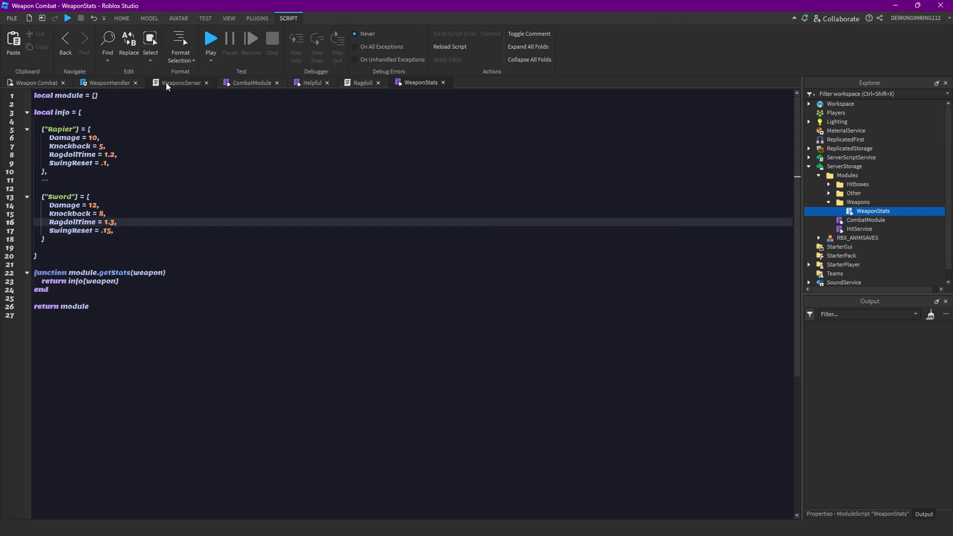
Scroll through CombatServer, then view HitService's weapon-stats lookup on hit.
click(180, 82)
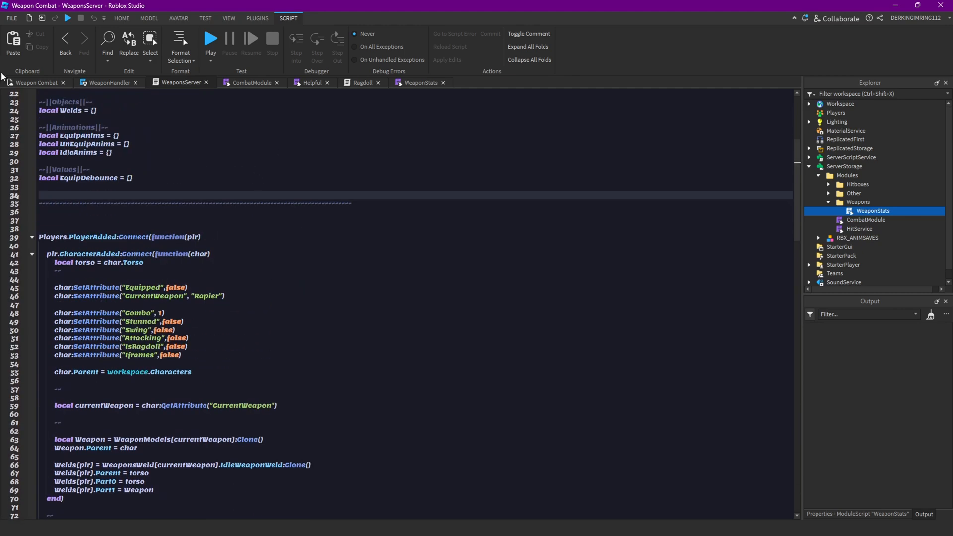
click(121, 17)
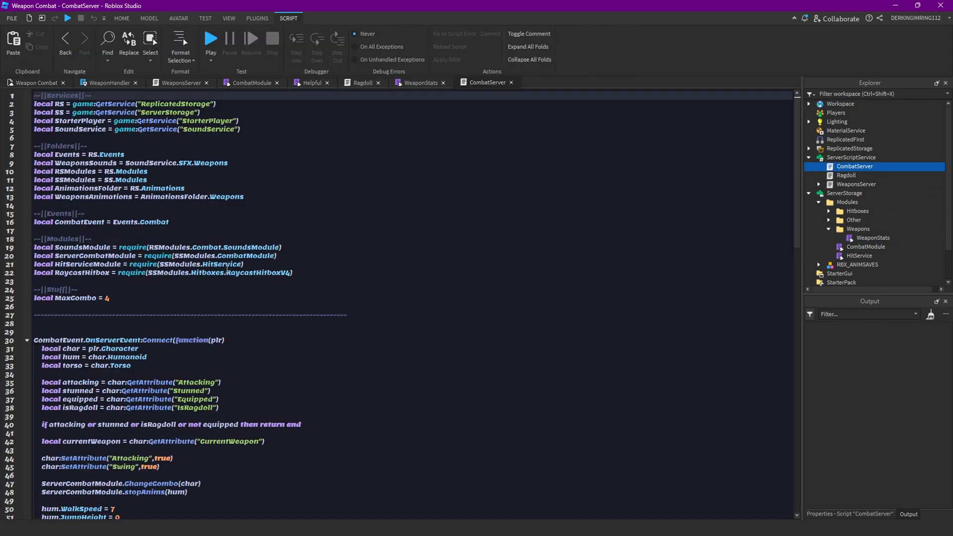
scroll(down, 3)
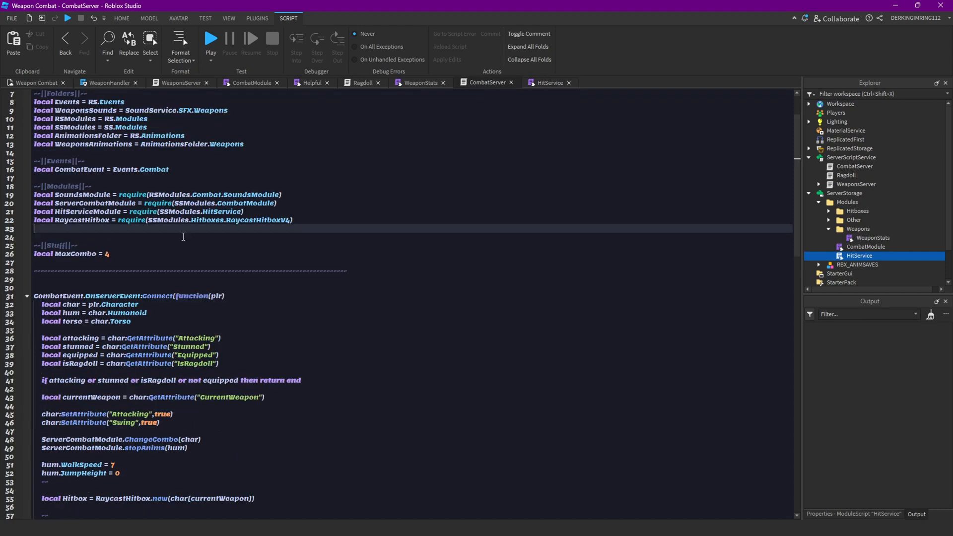
scroll(down, 3)
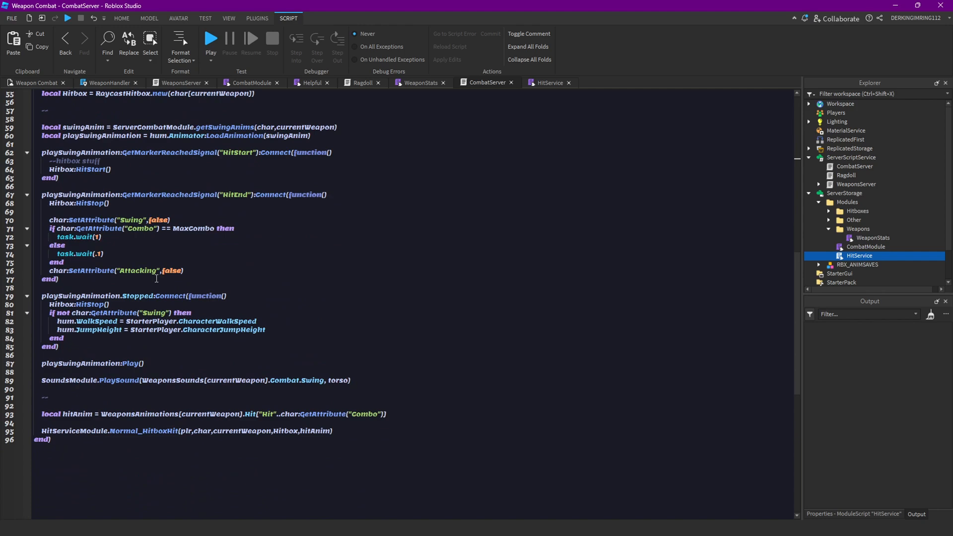
click(547, 82)
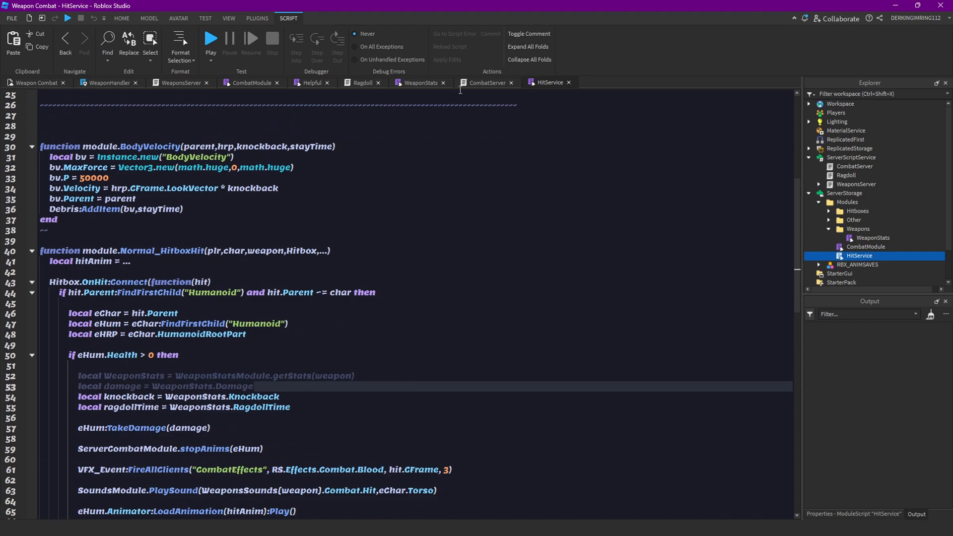
Read the weapon's stats into swingReset in CombatServer and replace task.wait(.1) with task.wait(swingReset).
click(488, 83)
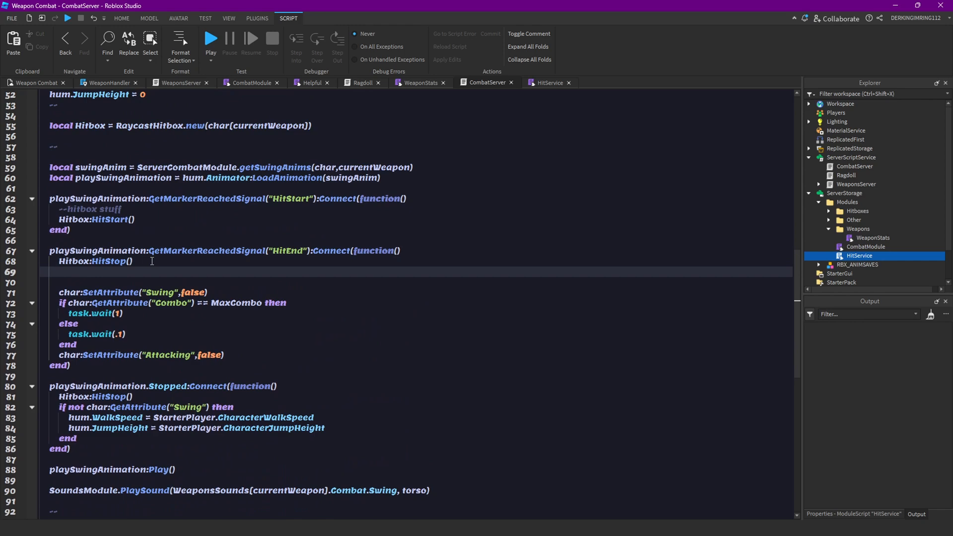
text(local WeaponStats = WeaponStatsModule.getStats(weapon))
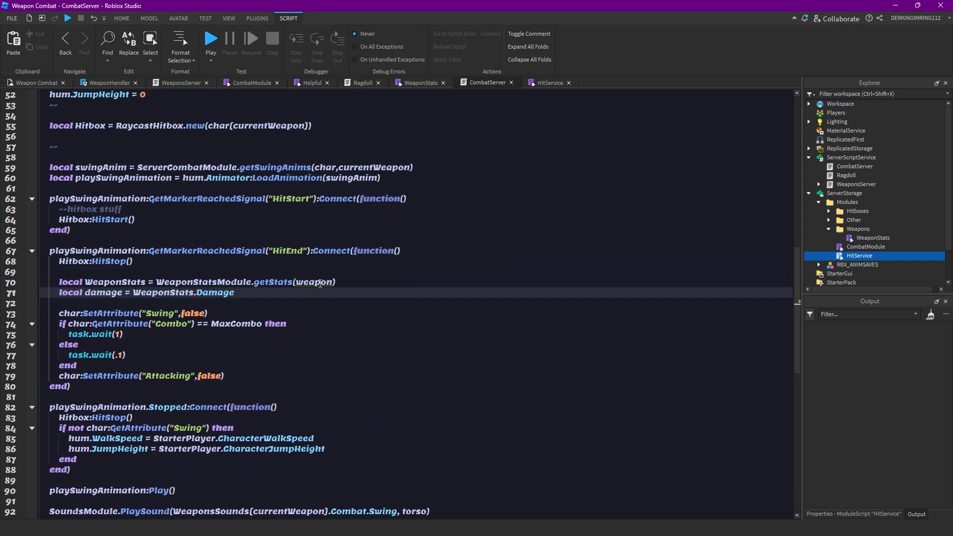
mouse_move(318, 283)
text(currentW)
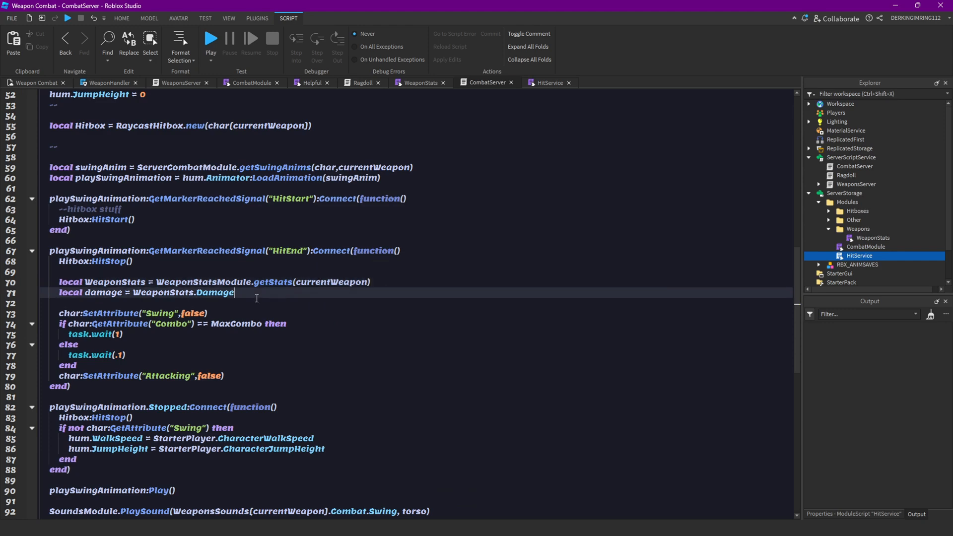
double_click(101, 293)
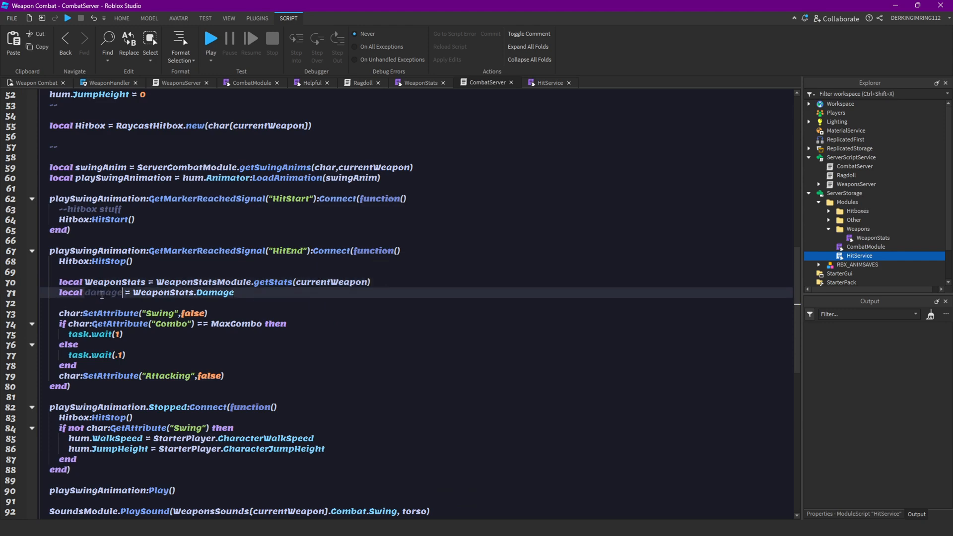
text(swingReset)
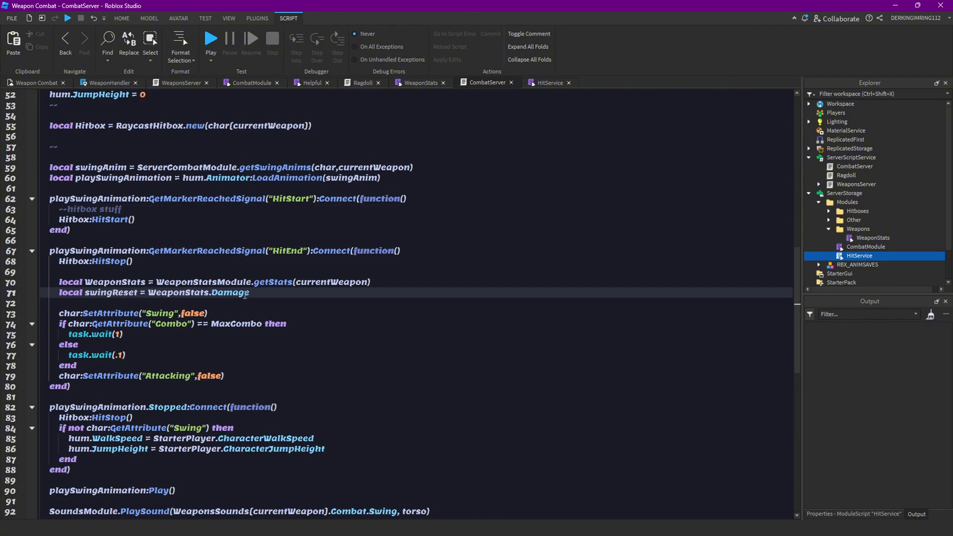
text(SwingReset)
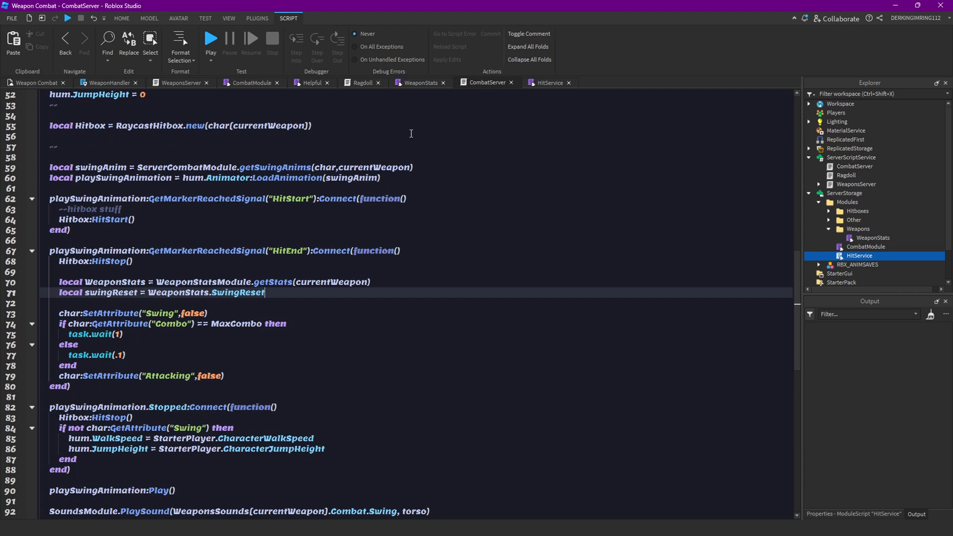
double_click(109, 292)
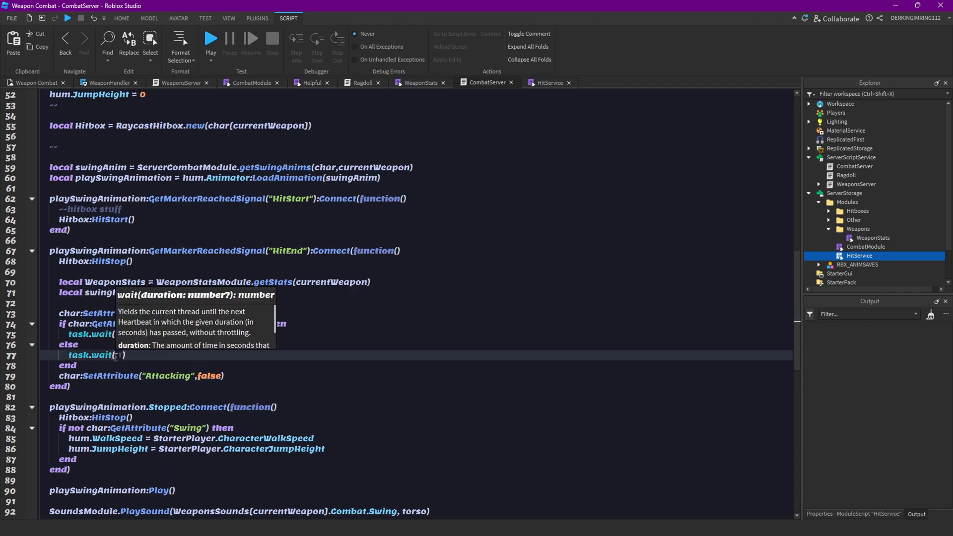
text(swingReset)
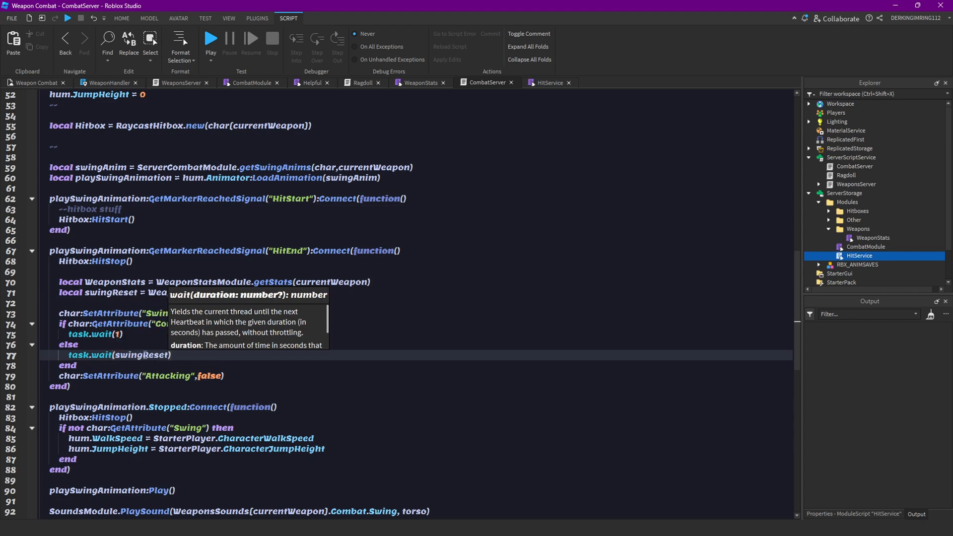
click(191, 355)
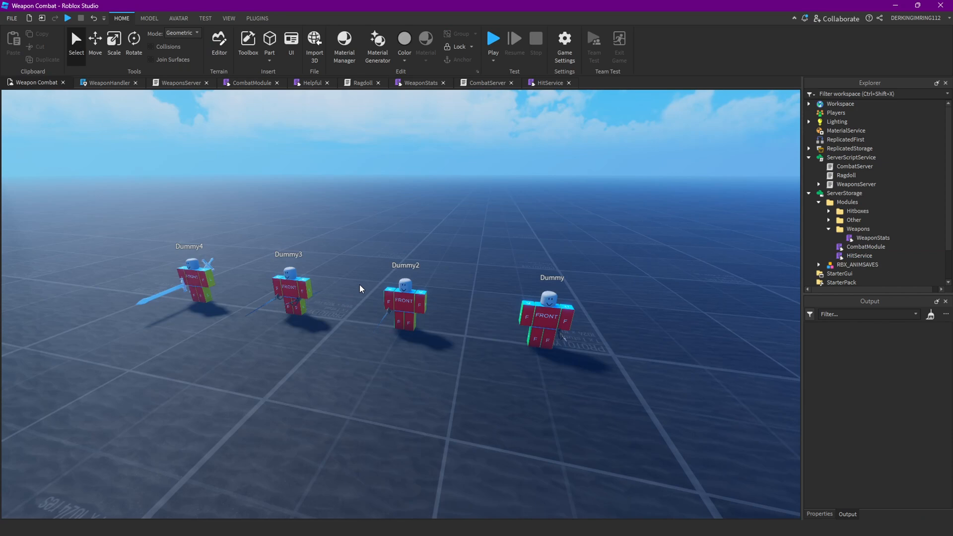
Inspect Dummy3's animation 4 and its event markers in Moon Animator, then close it.
click(256, 19)
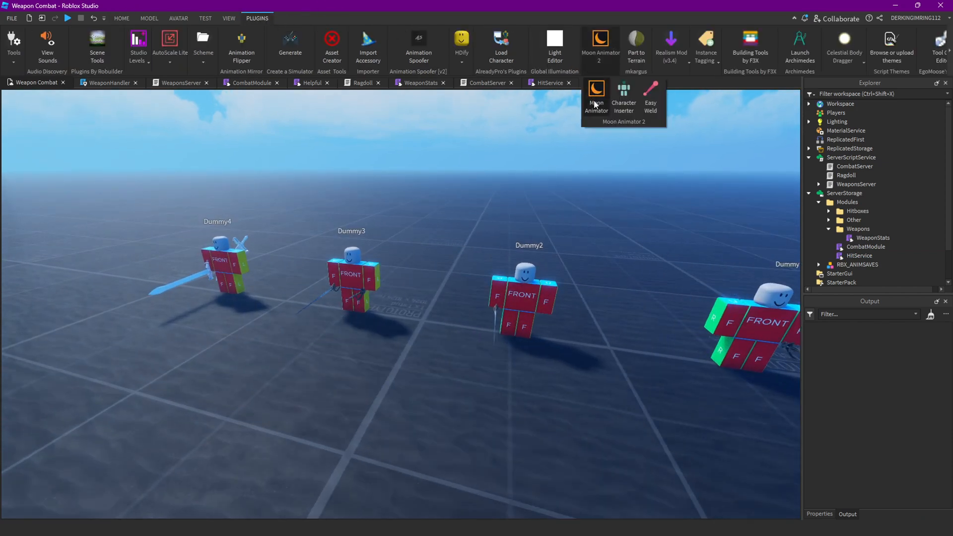
click(595, 97)
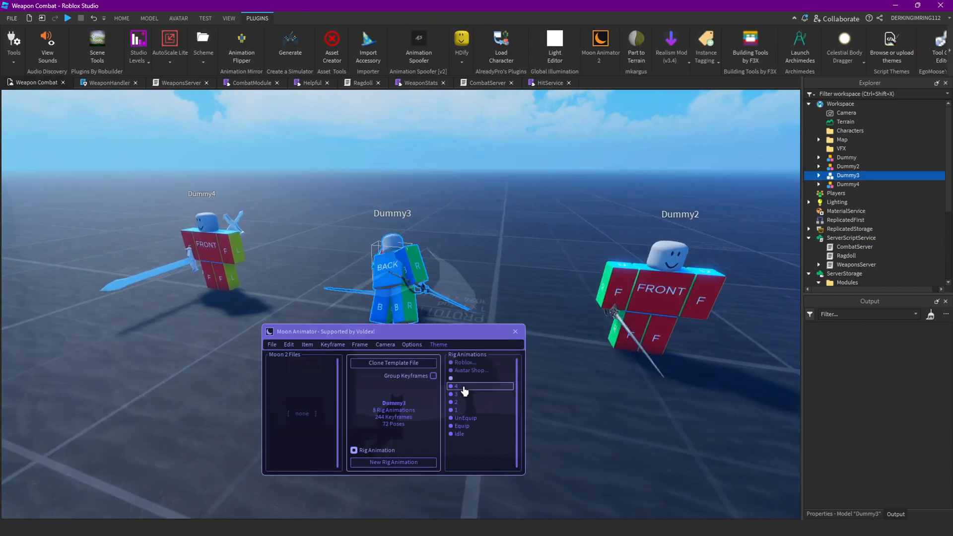
click(455, 387)
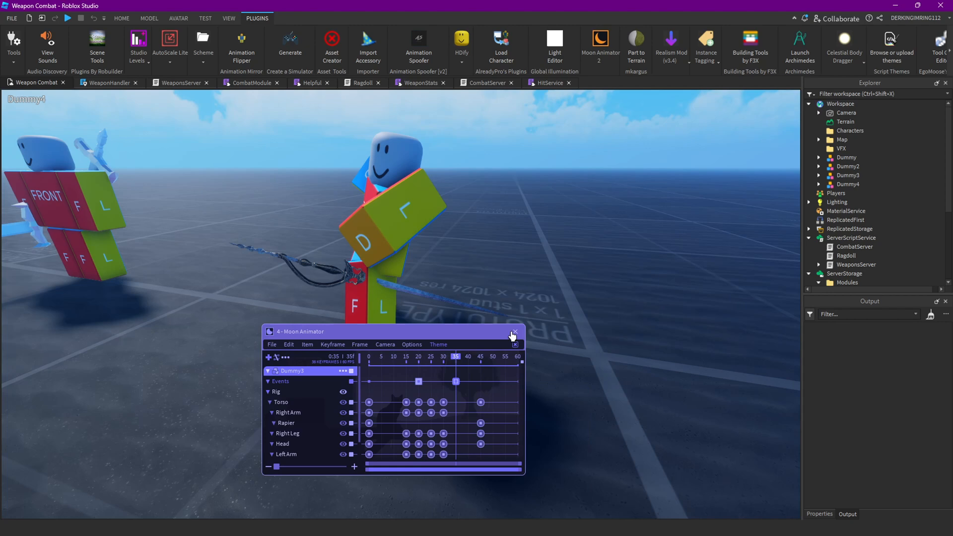
click(11, 18)
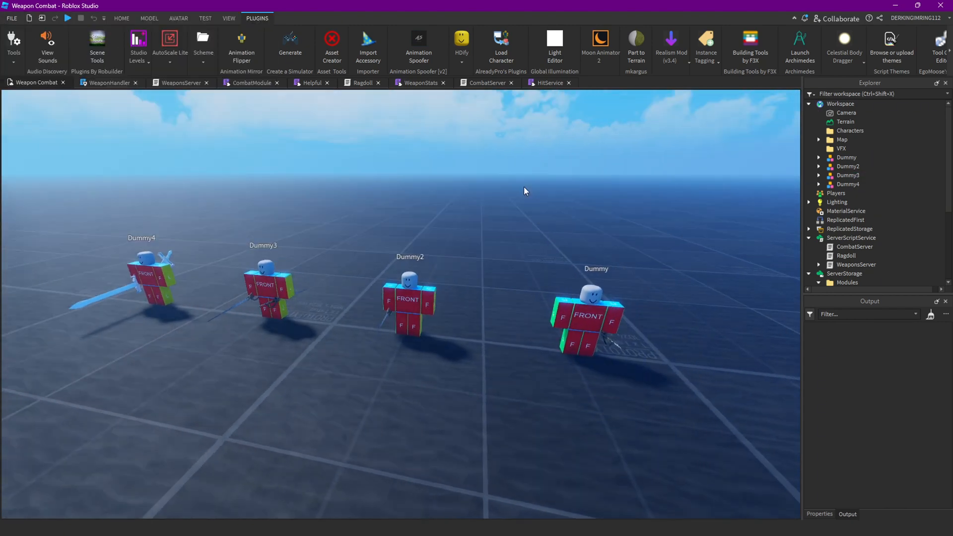
Extend HitService's health check with 'and not eChar:GetAttribute("Iframes")'.
key(ctrl+s)
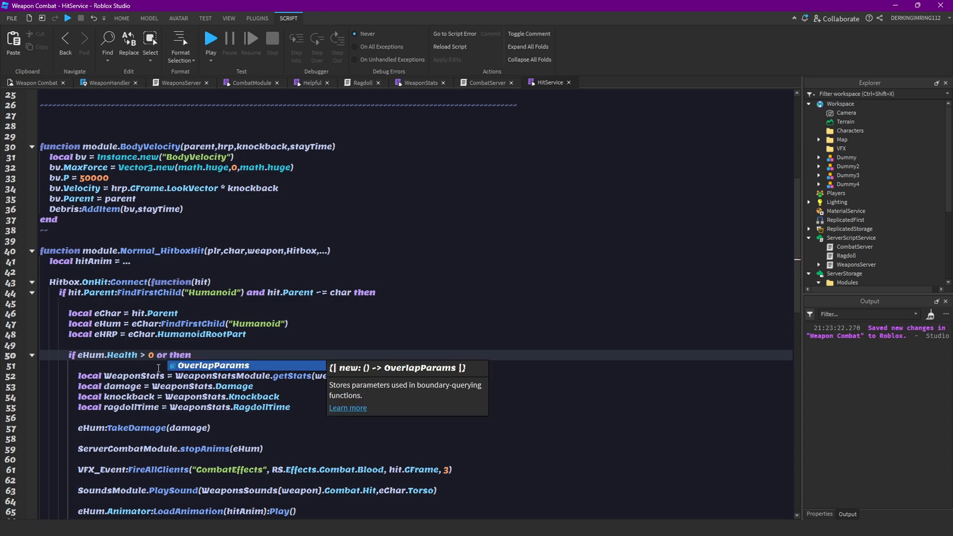
text(eChar:GetAttribute(")
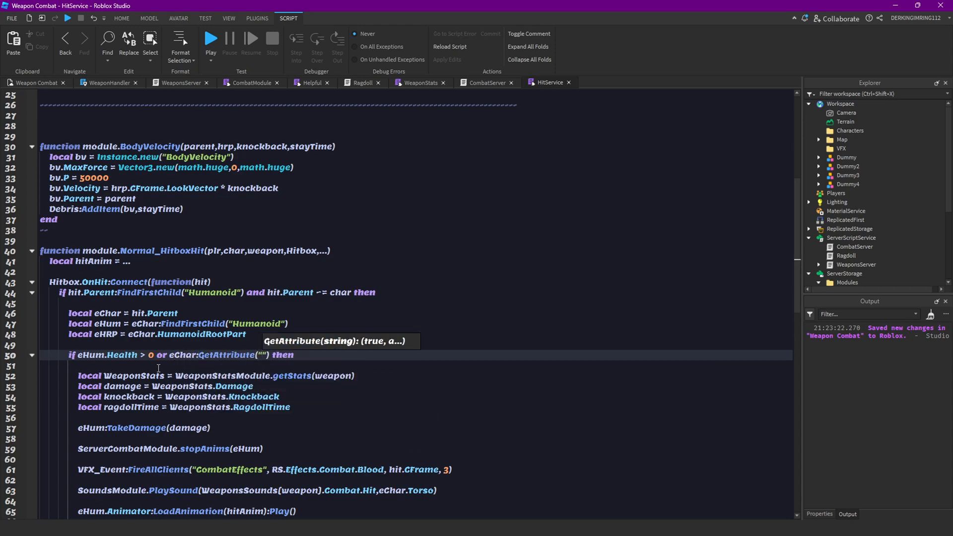
text(Iframes)
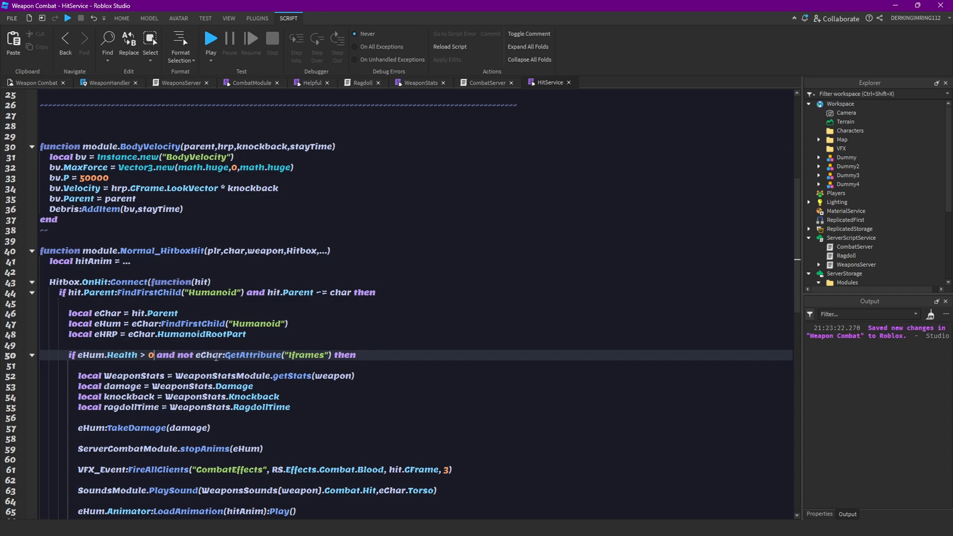
scroll(down, 3)
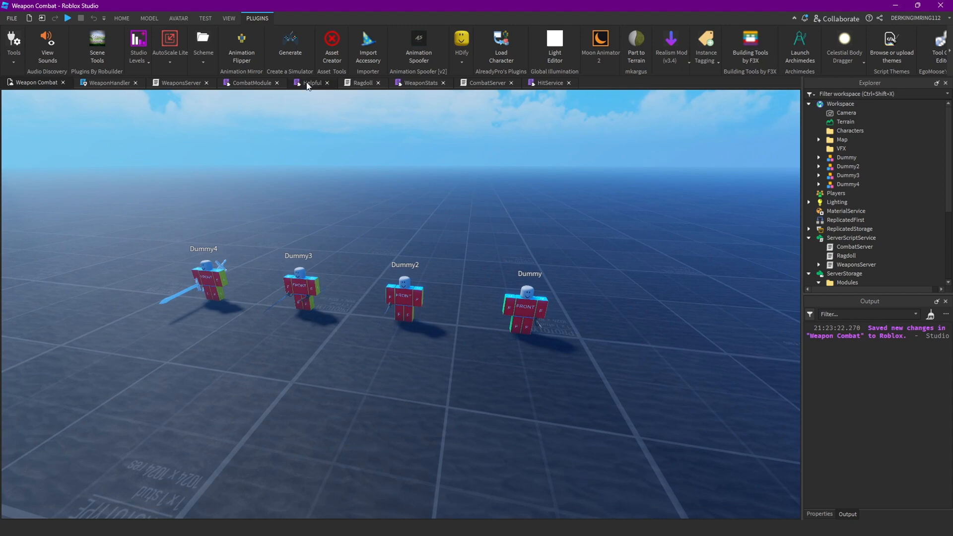
Declare module.CheckForAttributes(char, attack, stun, ragdoll, equipped) in Helpful and read the Attacking attribute.
click(311, 83)
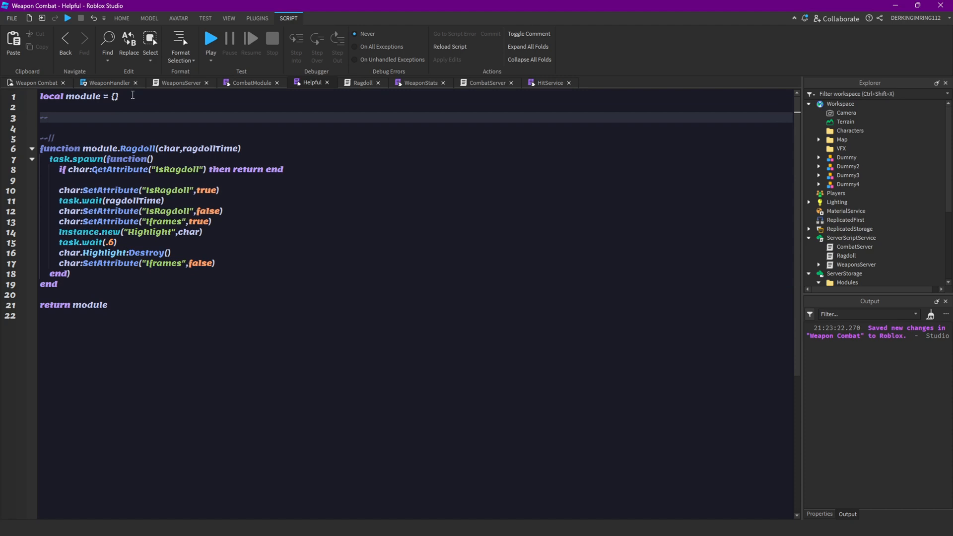
text(local)
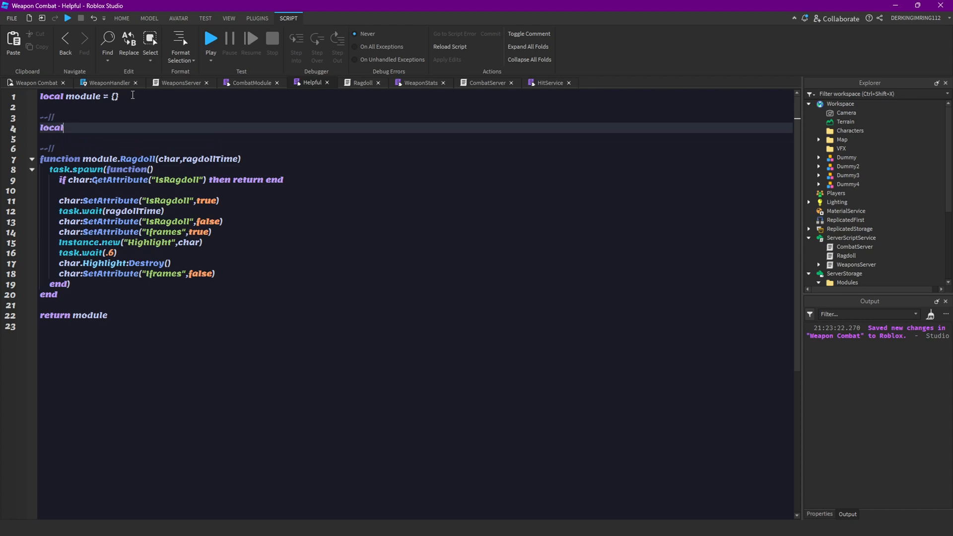
text(function)
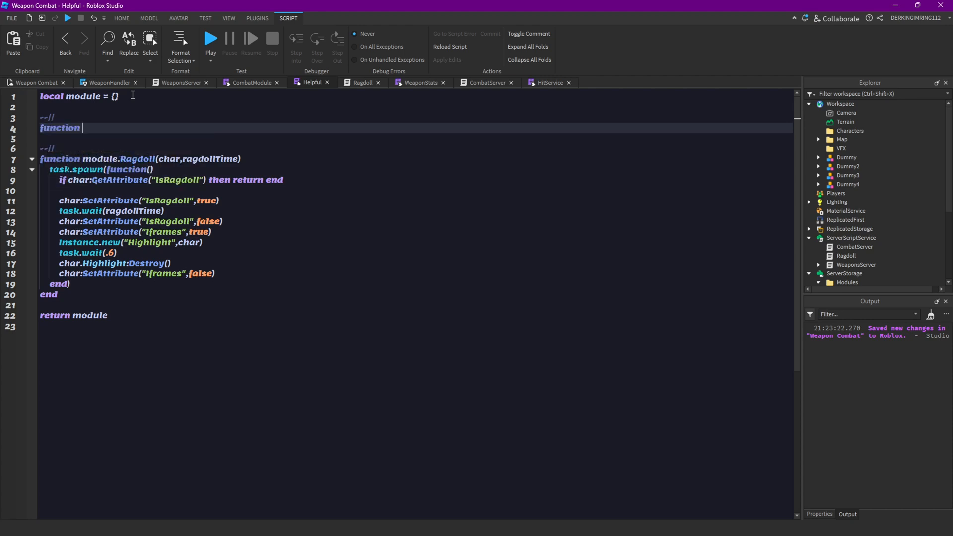
text(moudl)
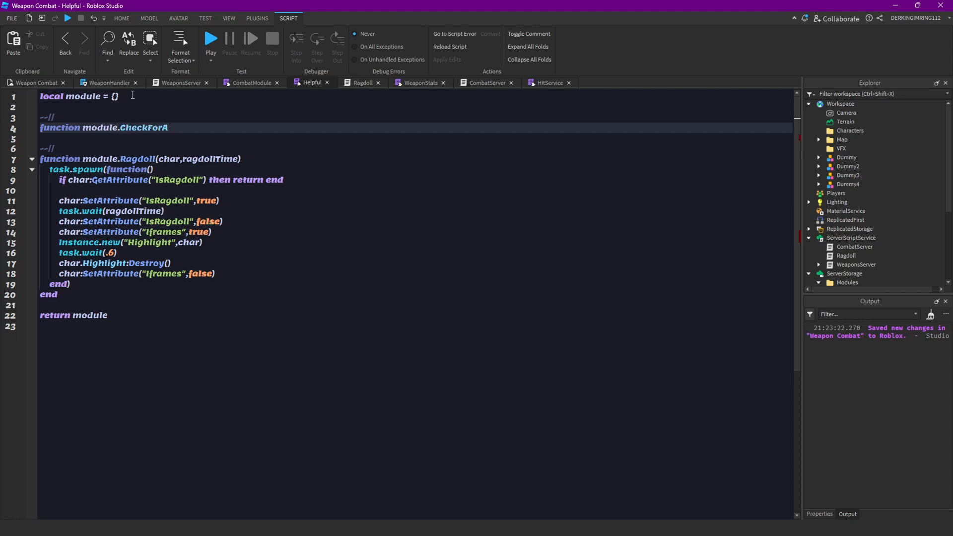
text(ttributes())
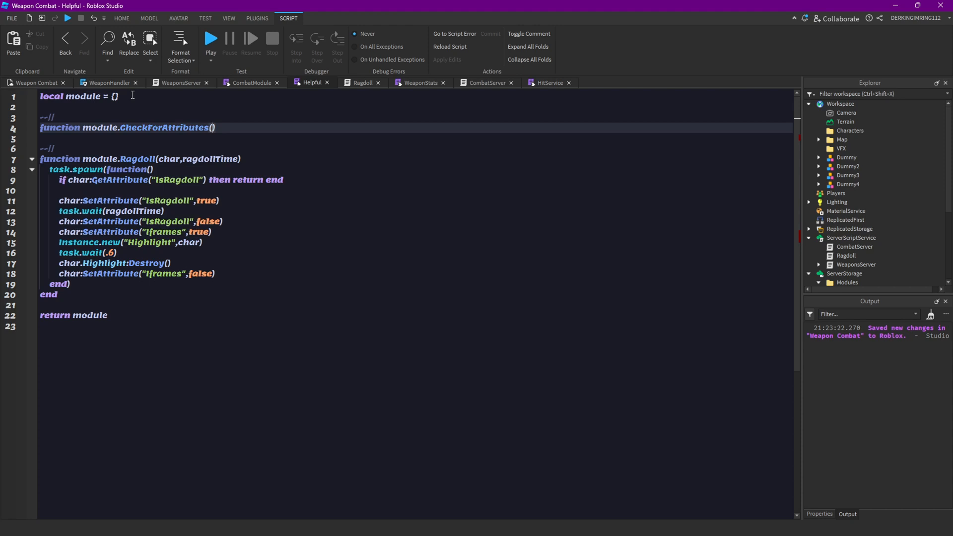
text(target)
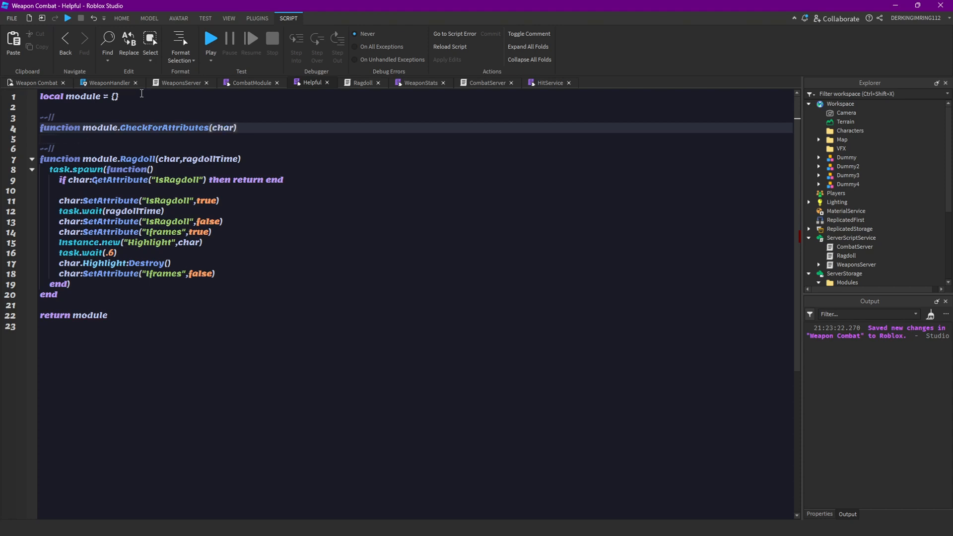
text(,a)
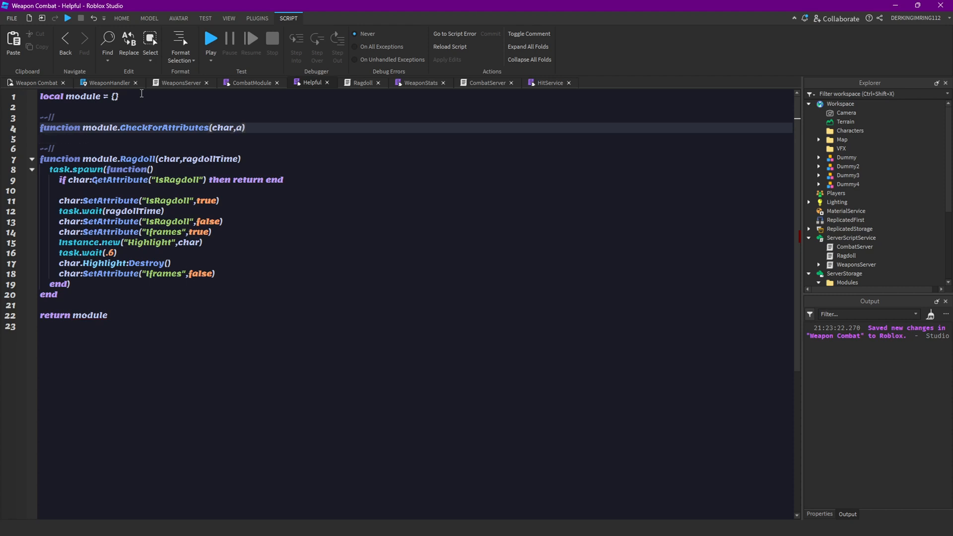
text(ttack,)
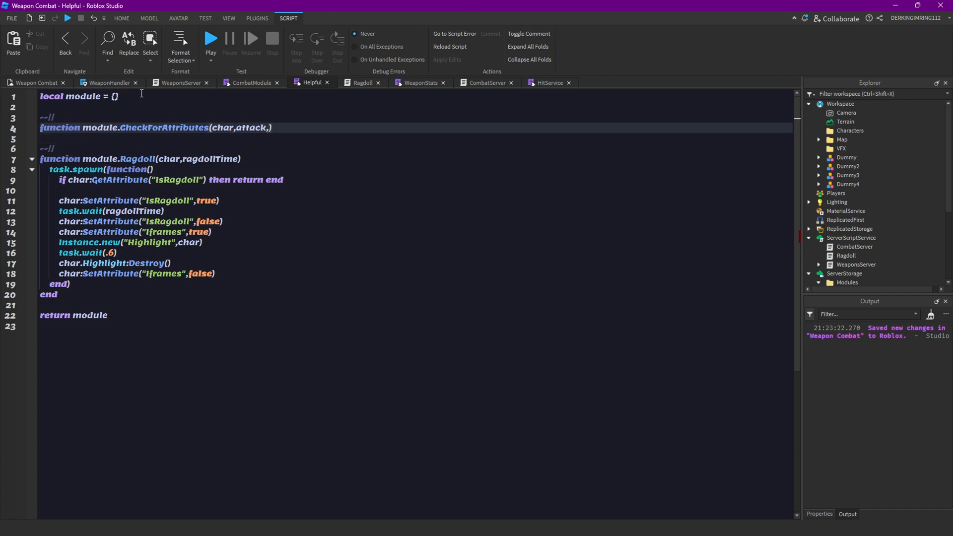
text(stunned)
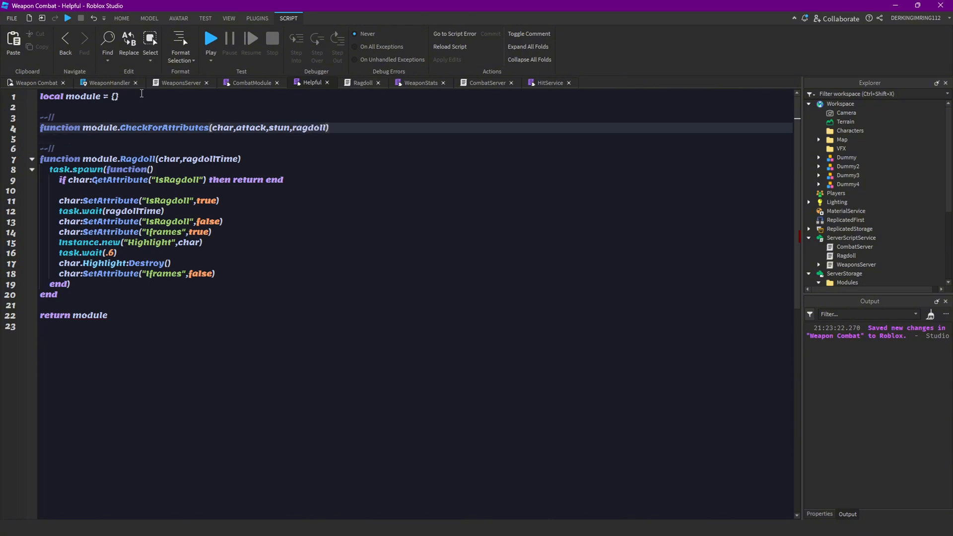
text(,equipped)
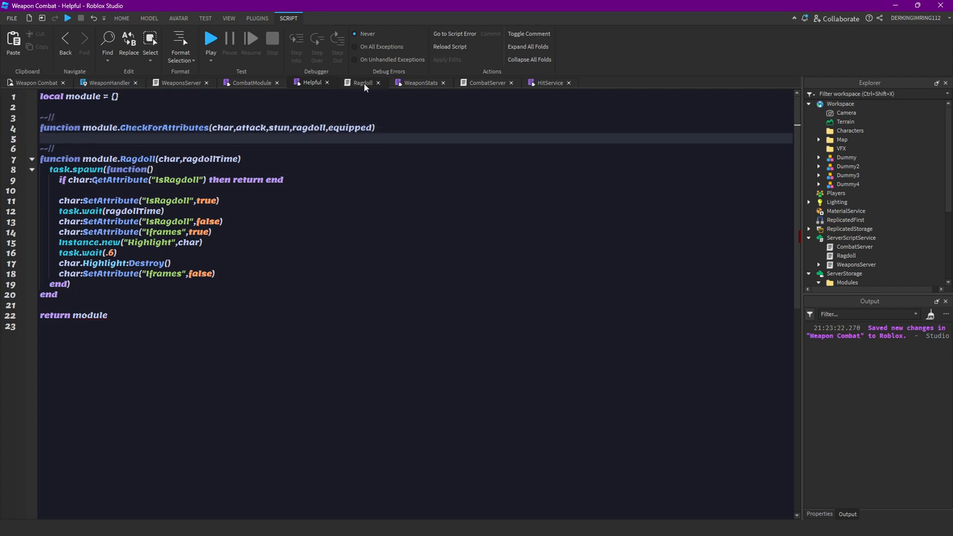
click(487, 83)
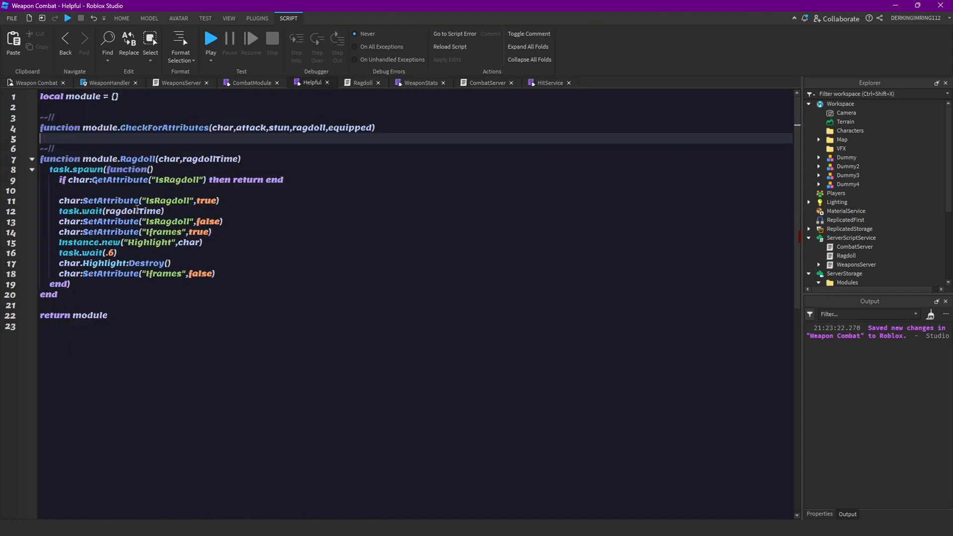
text(local attacking = char:GetAttribute("Attacking"))
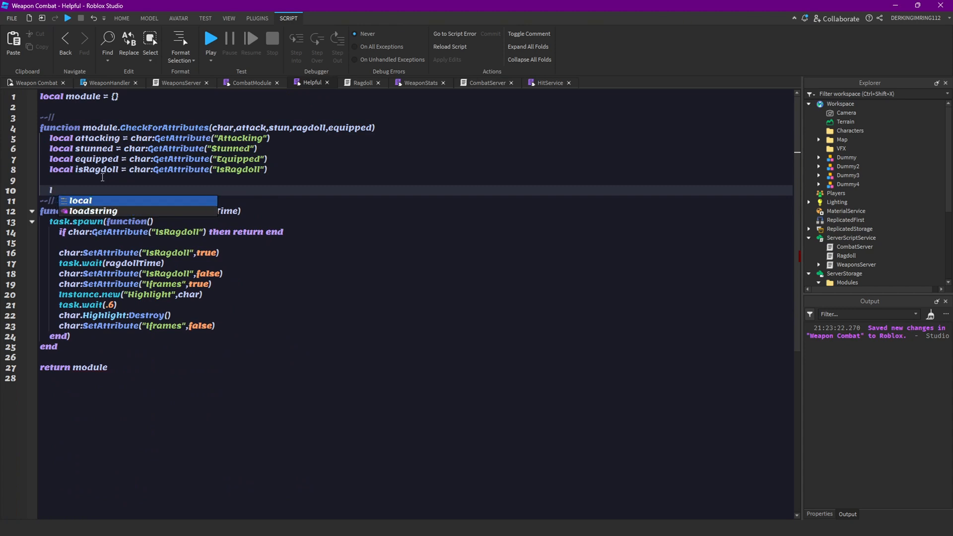
Add 'local stop = false', set stop true when attacking and attack, return stop, and close with end.
text(local stop =)
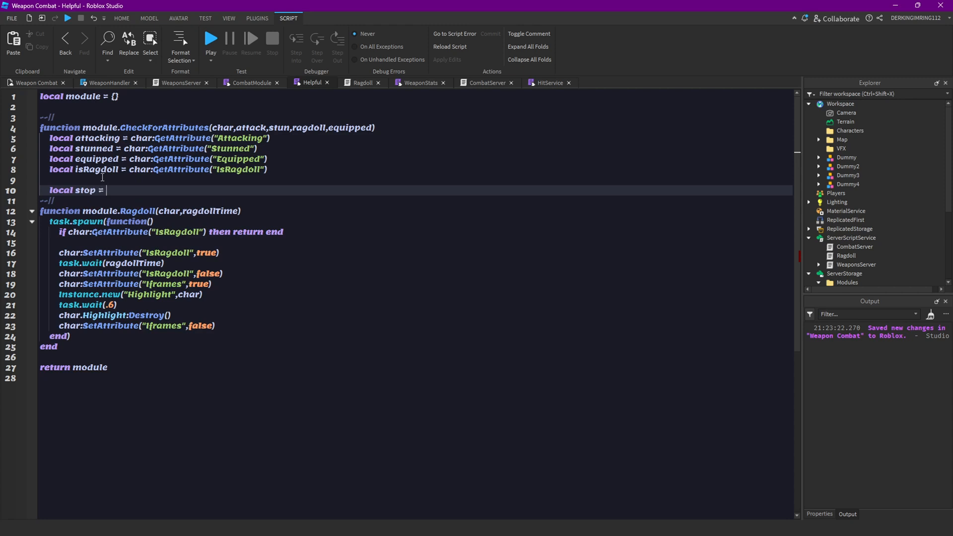
text(false)
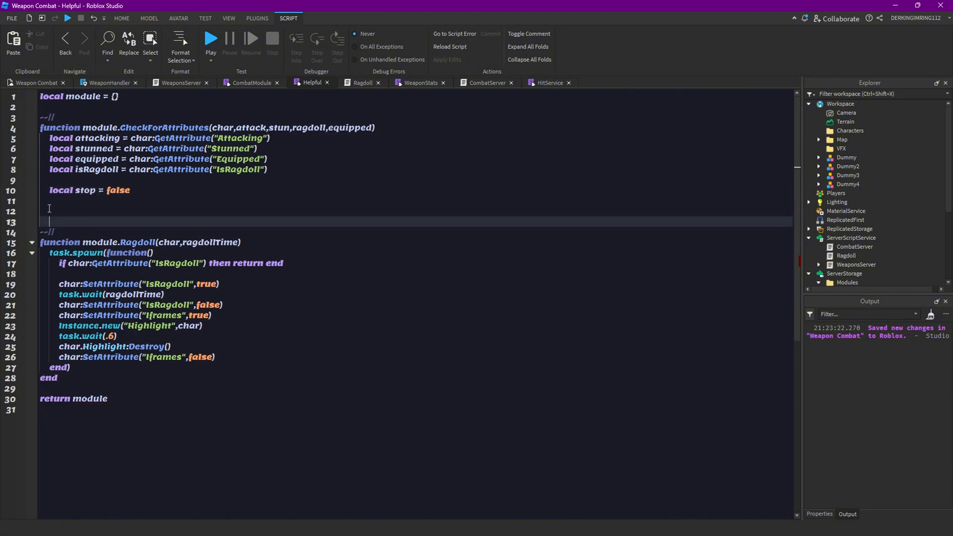
text(return stop)
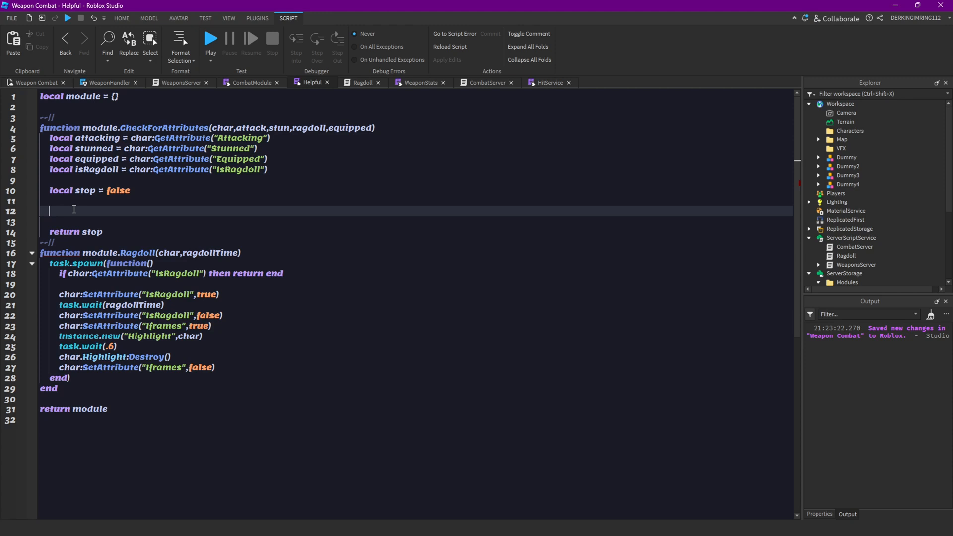
text(if attacking)
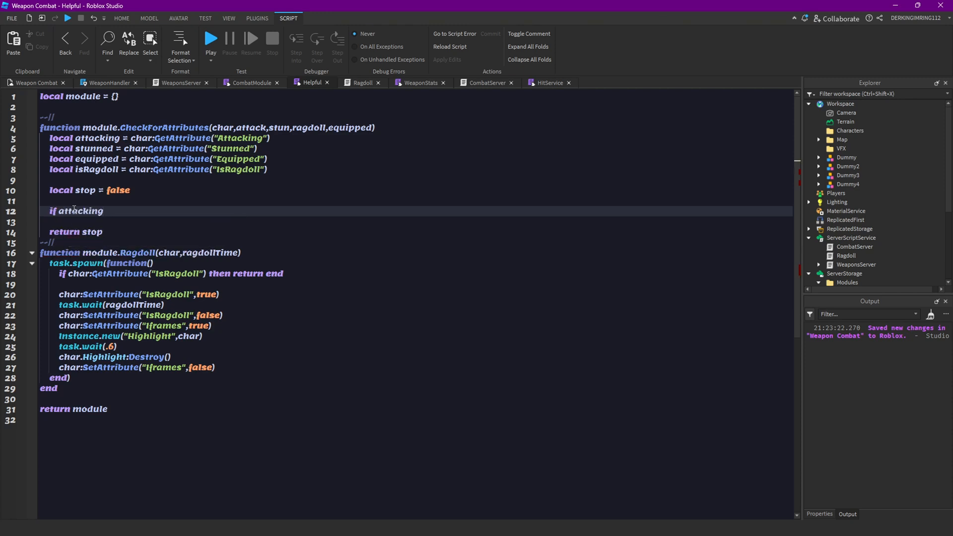
text(and attack t+)
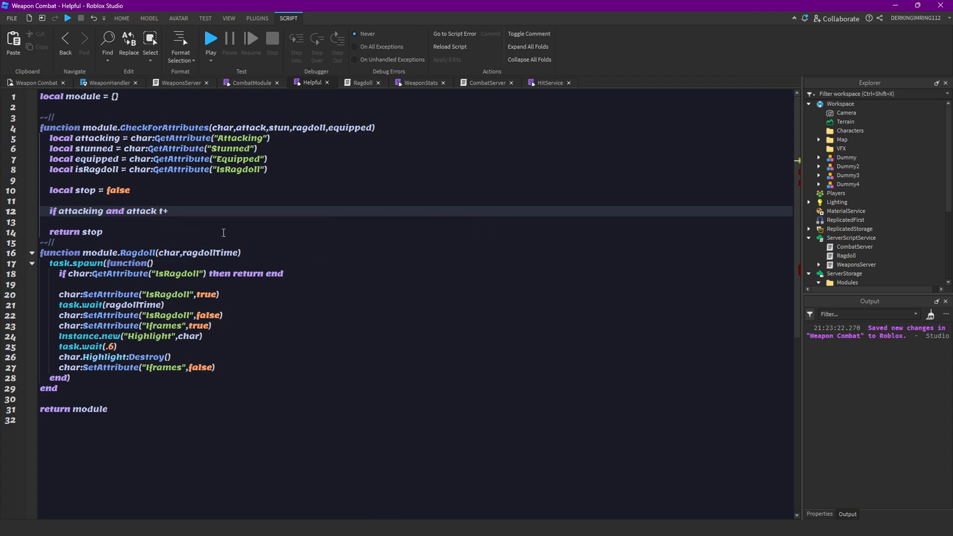
text(hen stop)
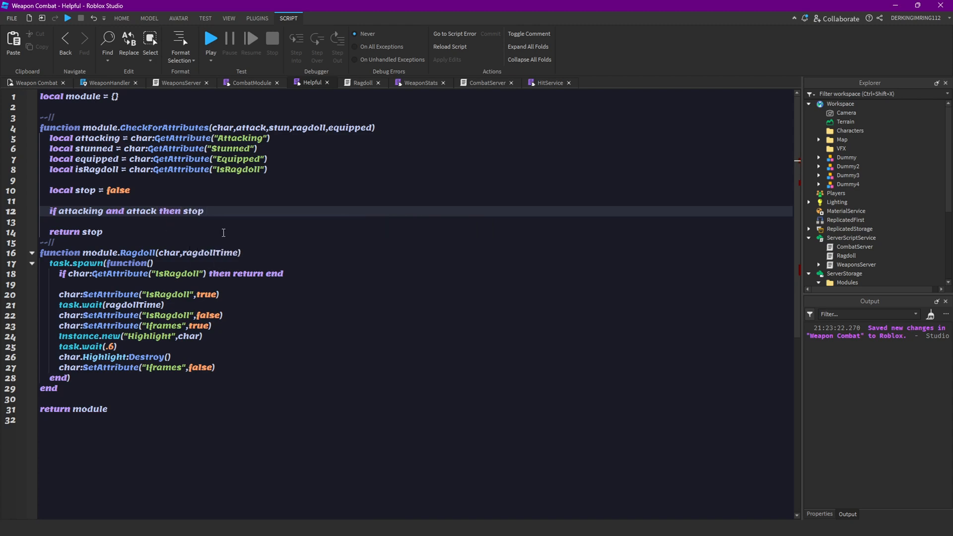
text(= true end)
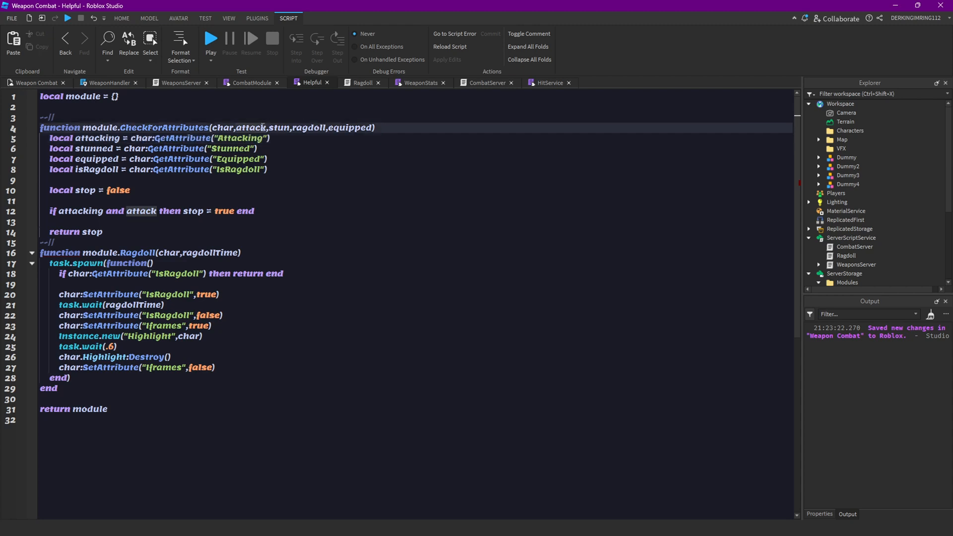
double_click(250, 127)
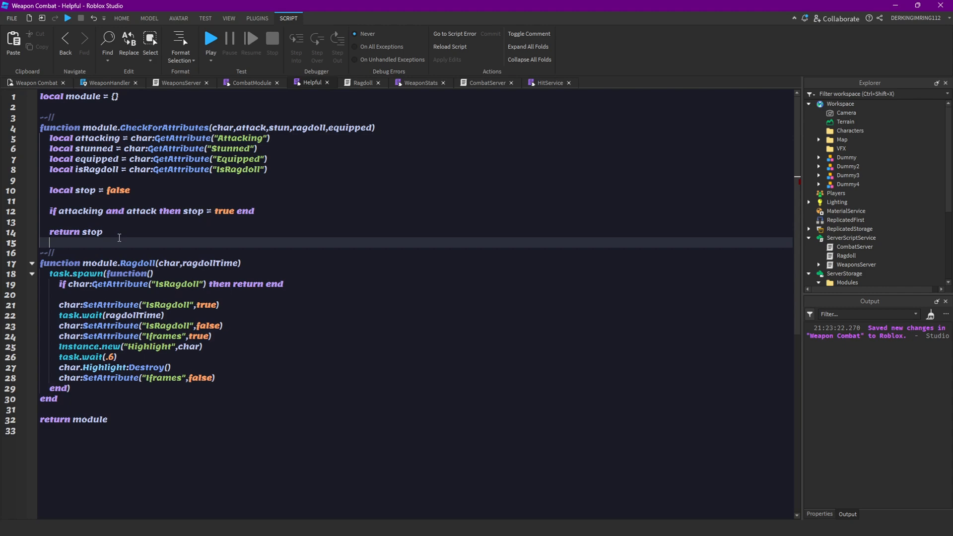
text(end)
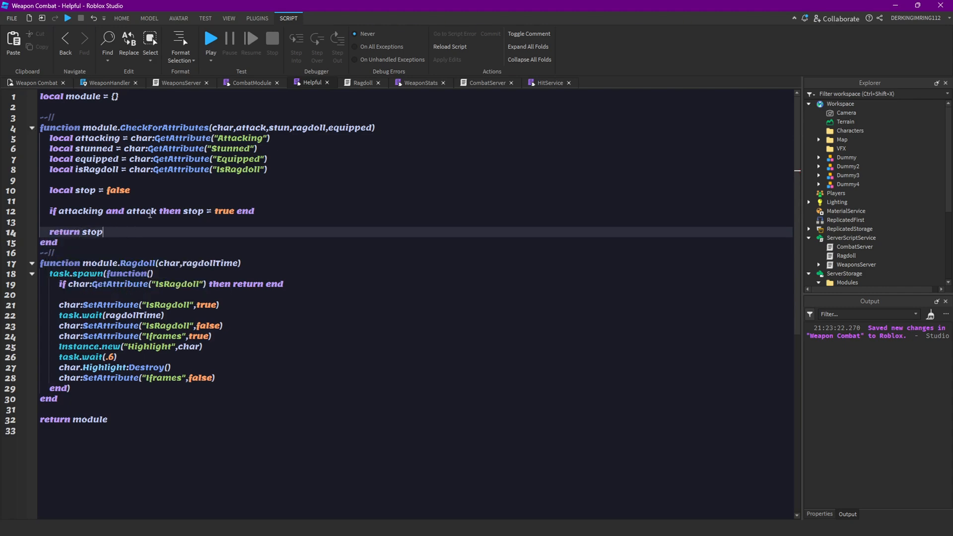
click(362, 82)
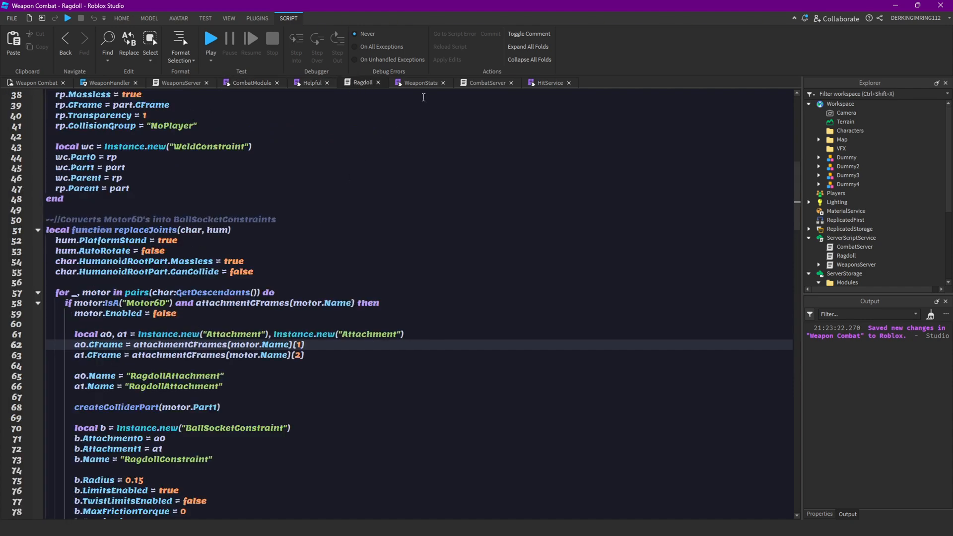
Review Helpful's CheckForAttributes against CombatServer's attribute checks, ending on CombatServer.
click(484, 83)
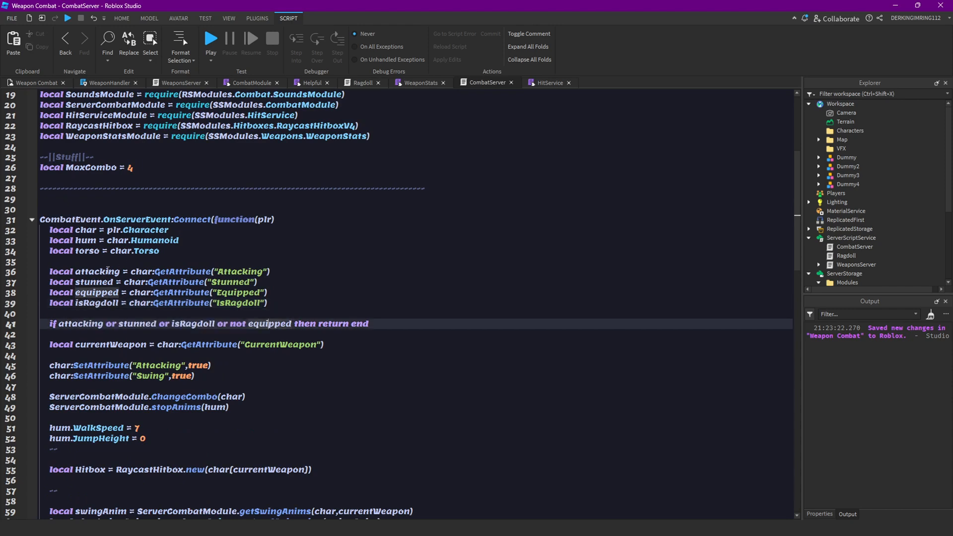
click(367, 323)
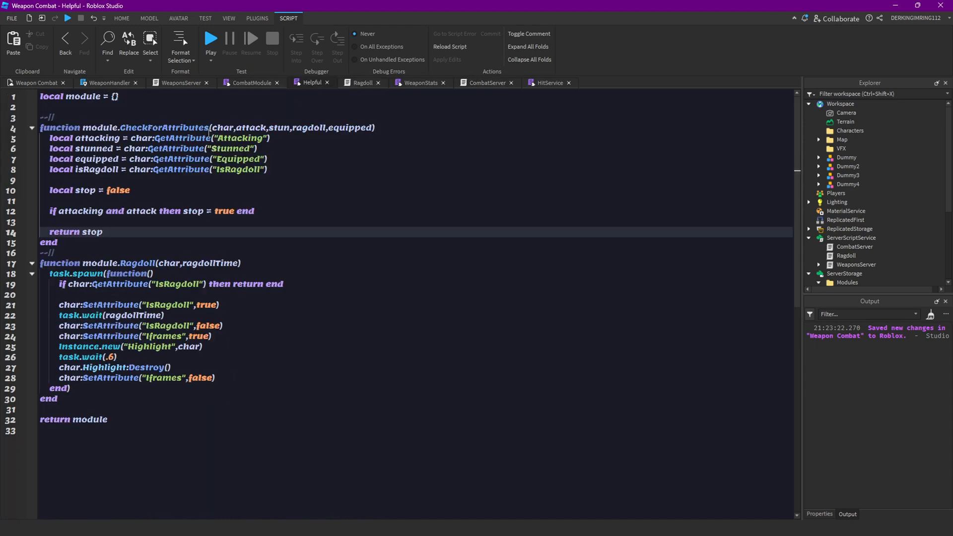
click(485, 83)
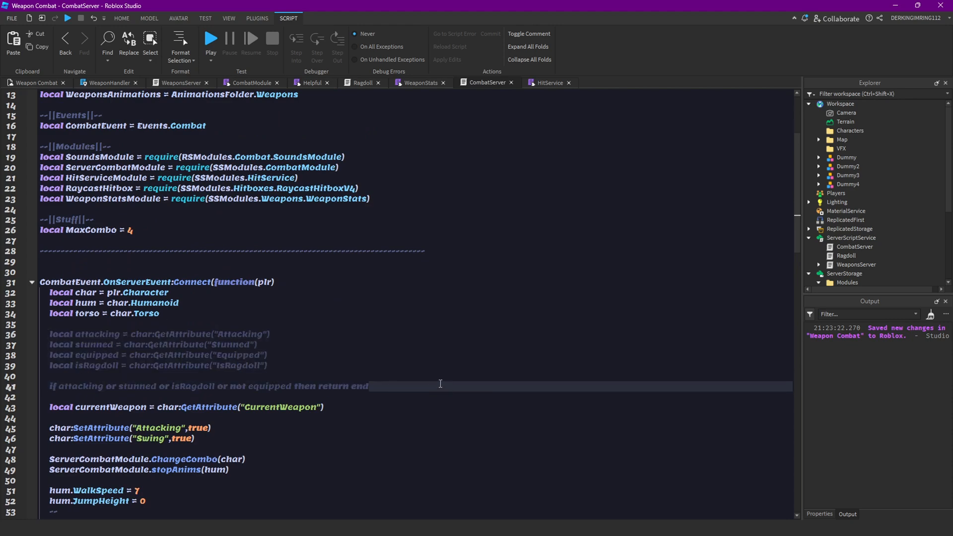
mouse_move(394, 371)
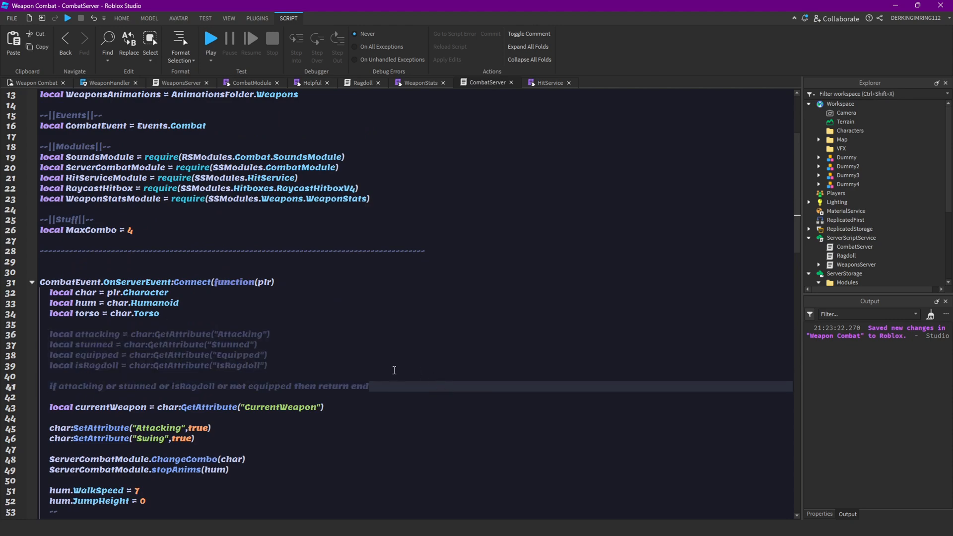
Require the Helpful module and call HelpfulModule.CheckForAttributes(char, true, true, true, true).
text(h)
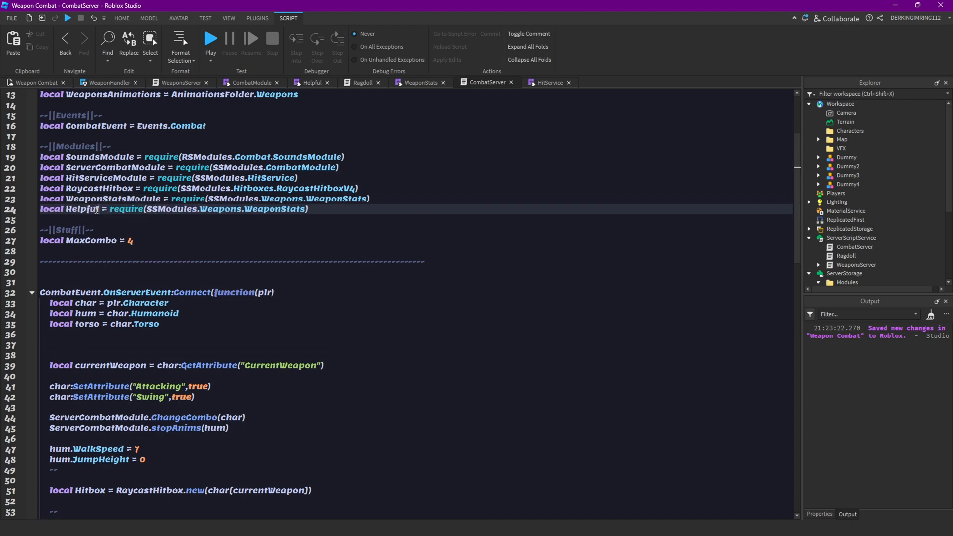
text(Module)
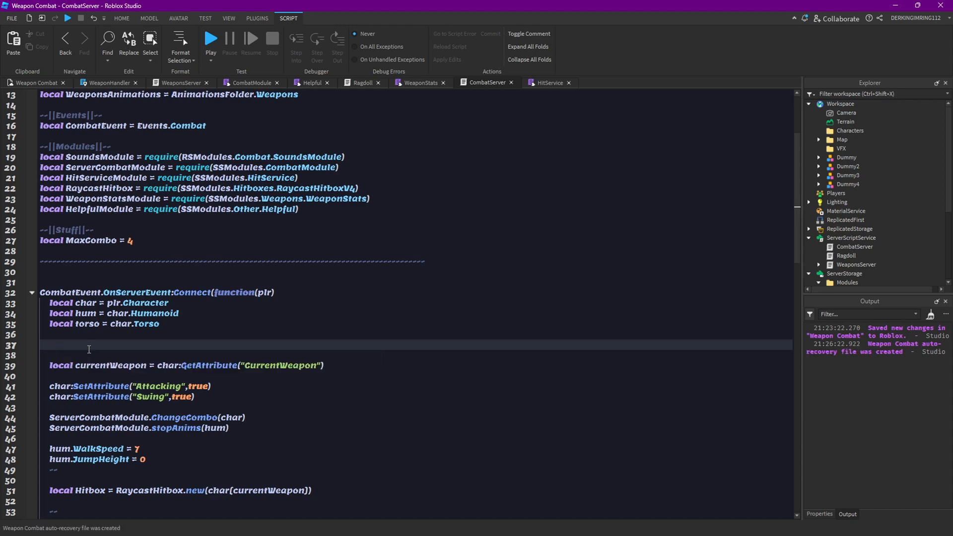
text(if he)
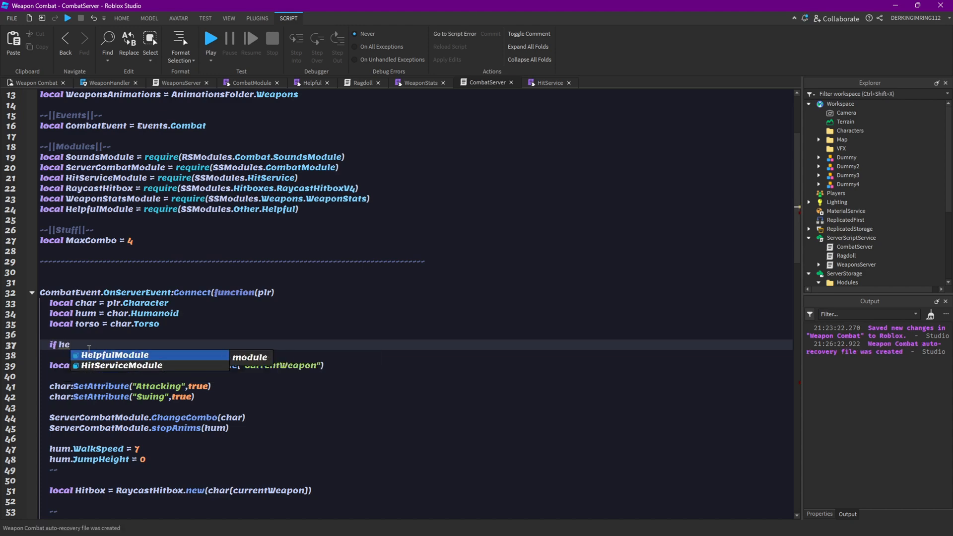
text(HelpfulModule.CheckForAttributes(ch)
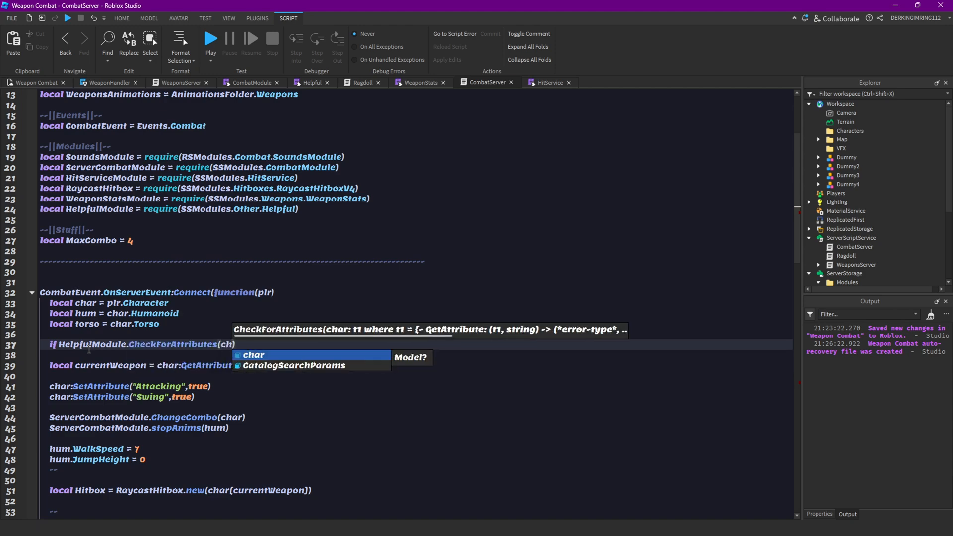
text(char,true,true))
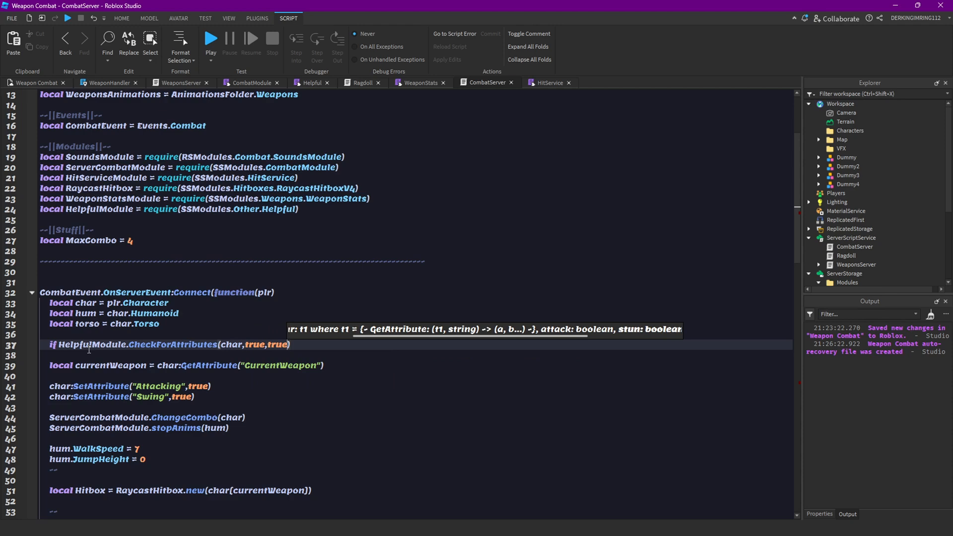
text(,true,true)
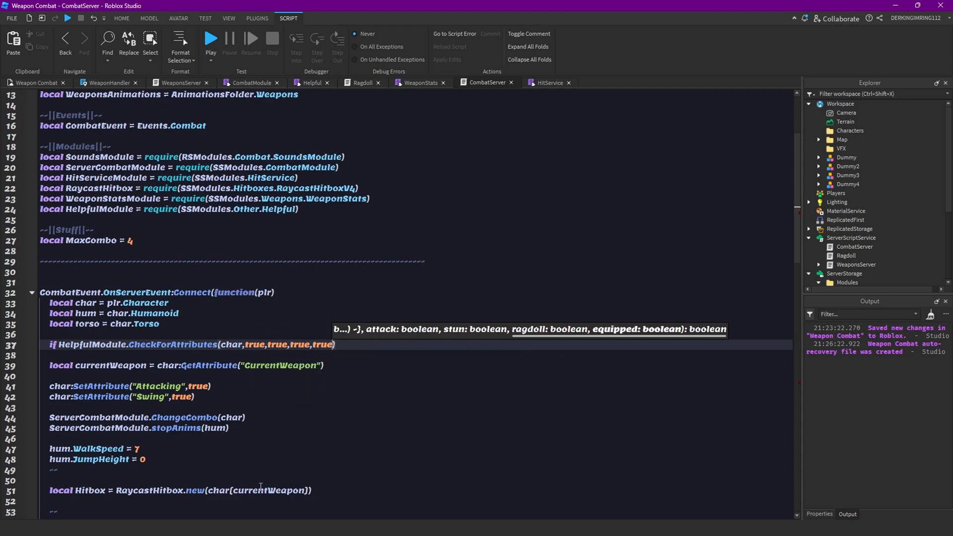
Confirm the CheckForAttributes parameters in Helpful, then finish the line with 'then return end'.
click(311, 82)
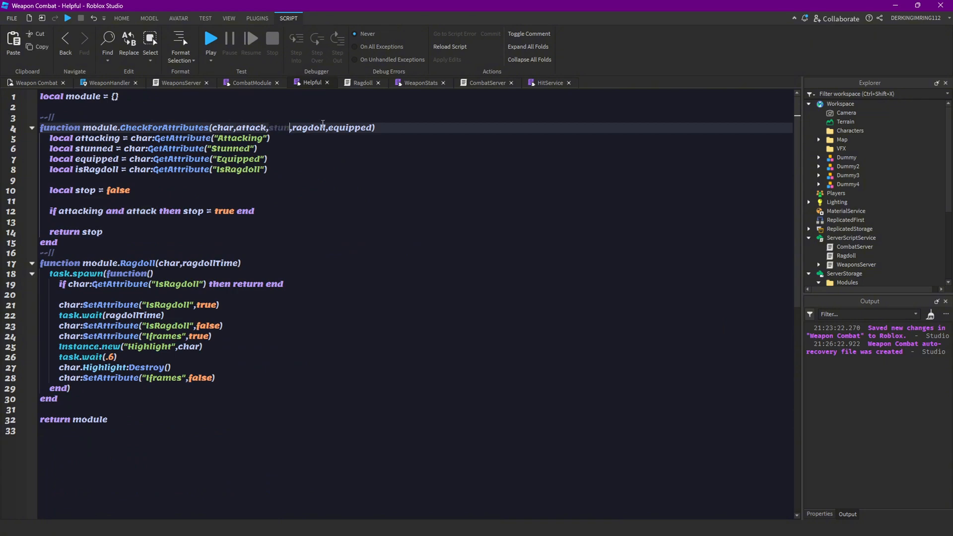
click(417, 83)
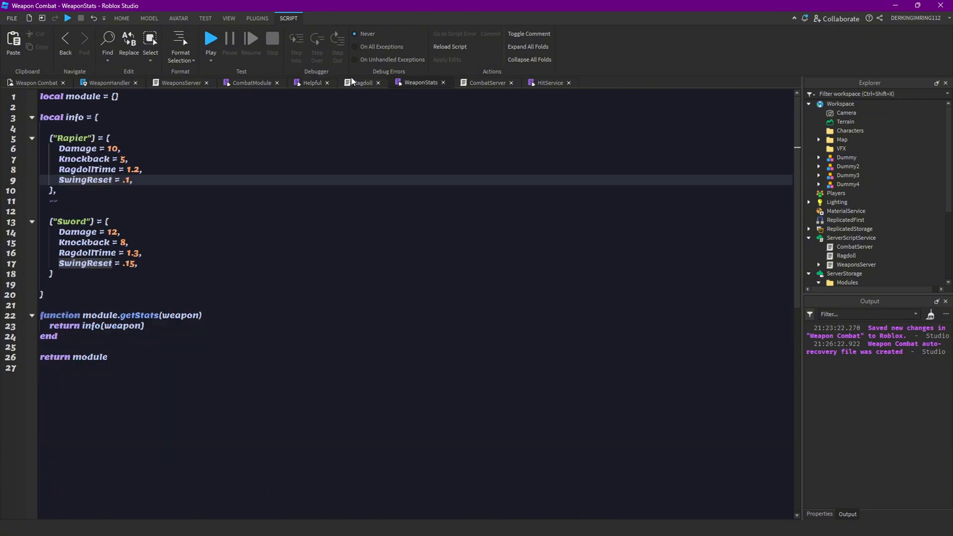
click(486, 83)
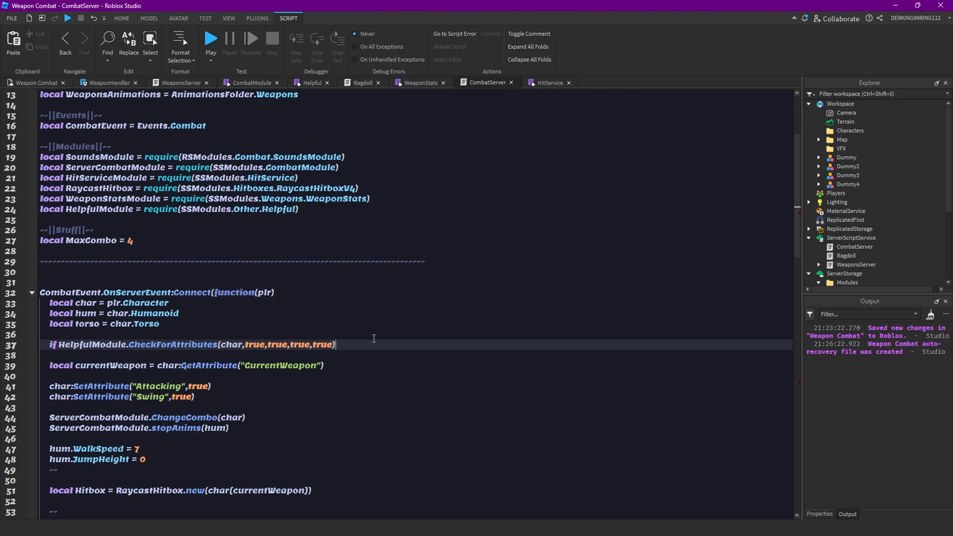
text(then return)
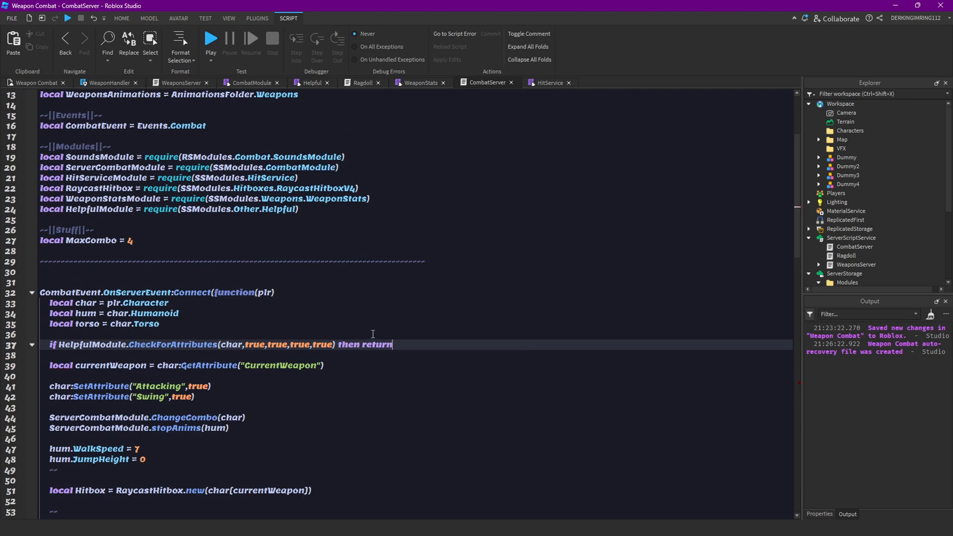
text(end)
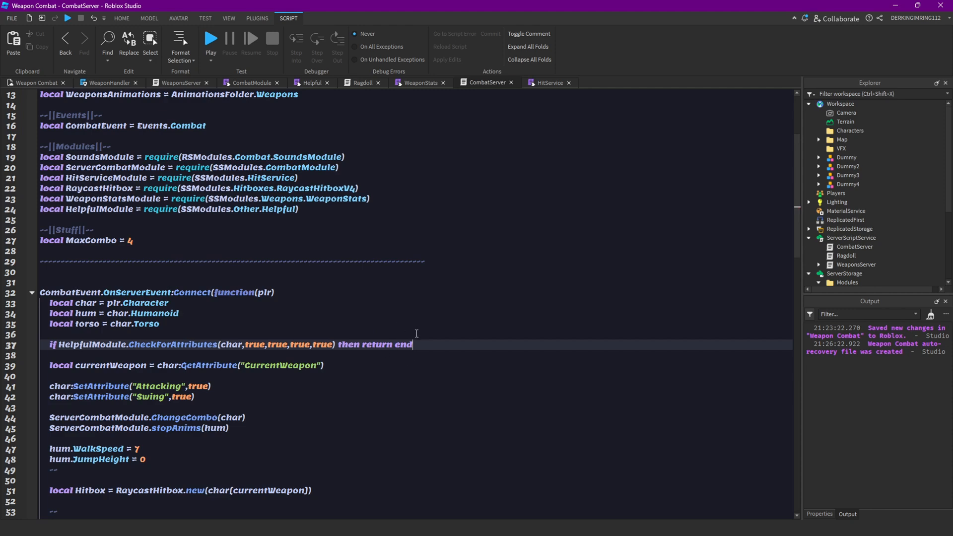
click(311, 83)
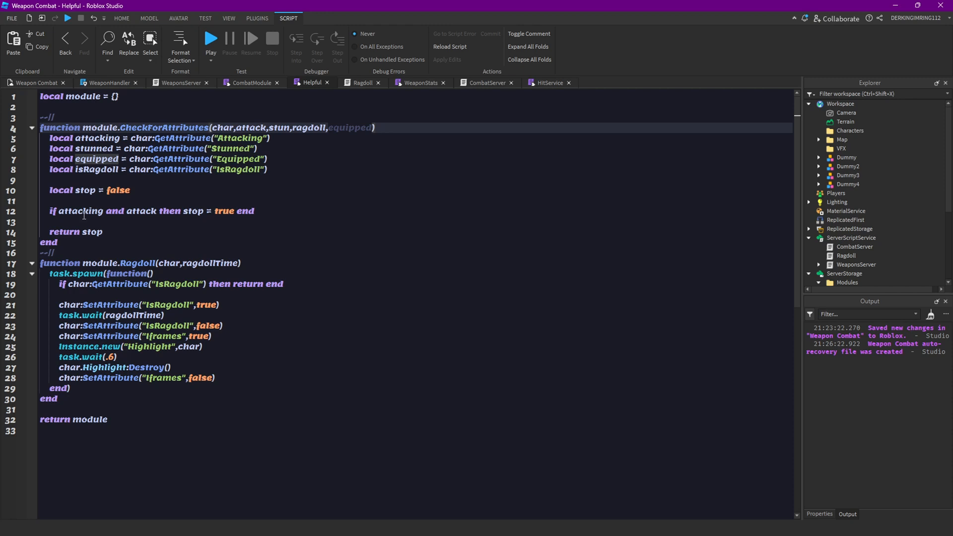
Duplicate the attacking check and adapt the copies for stunned-with-stun and ragdolled-with-ragdoll.
key(enter)
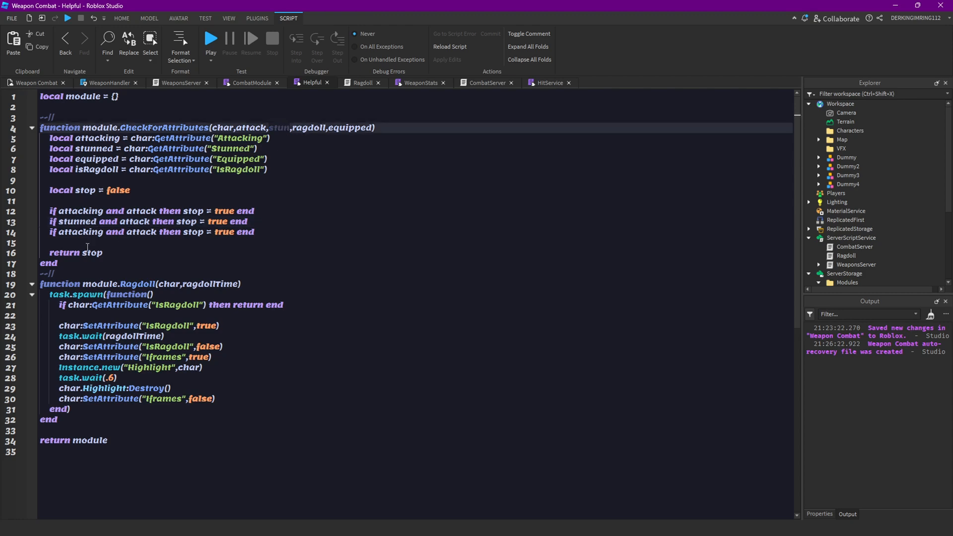
text(stun)
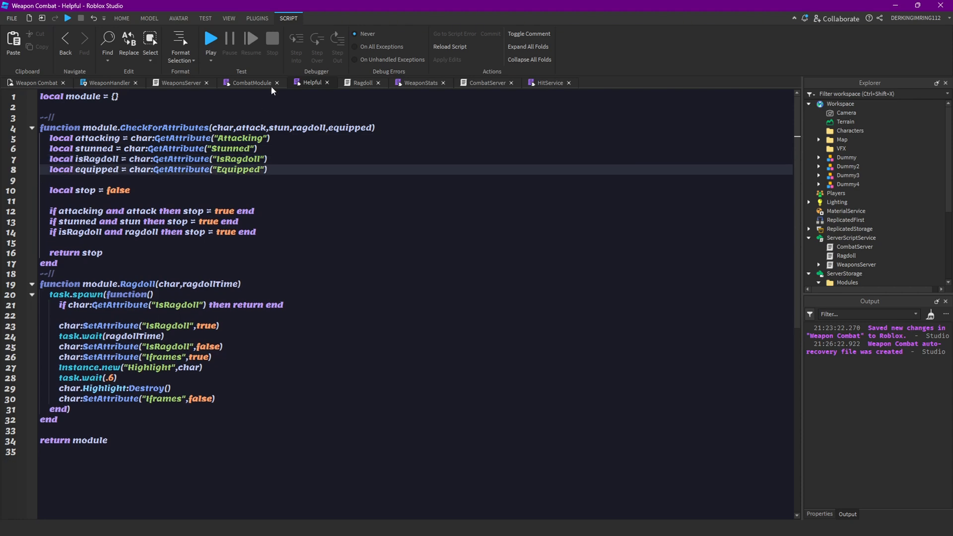
click(179, 83)
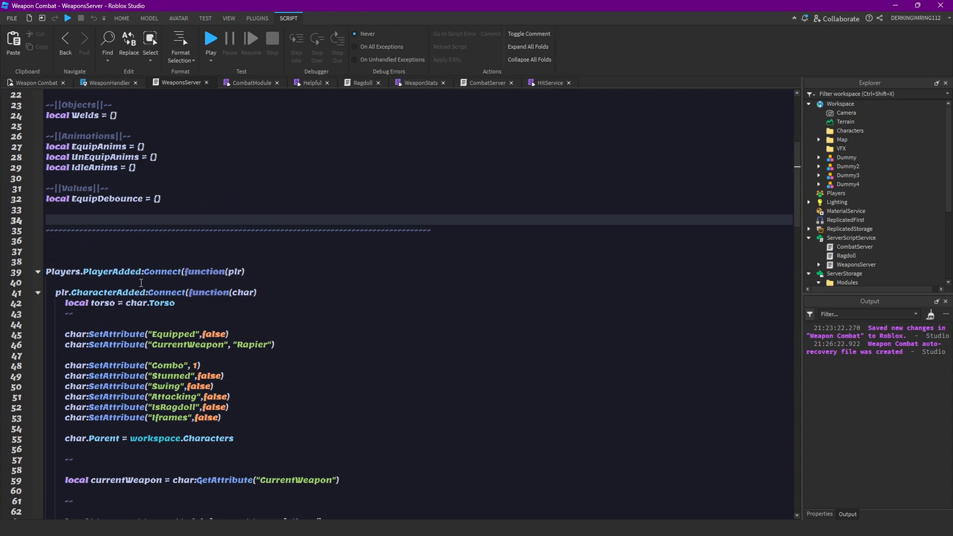
scroll(down, 3)
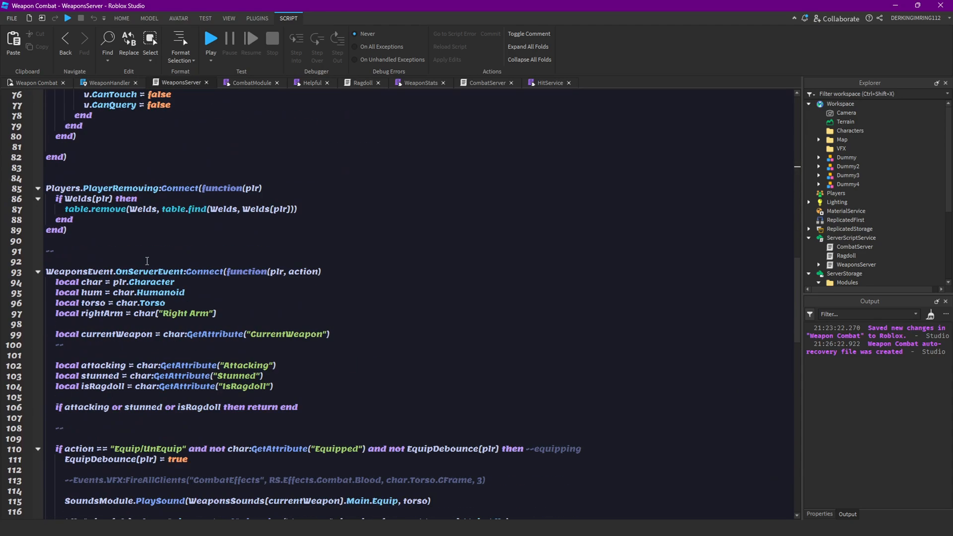
click(487, 82)
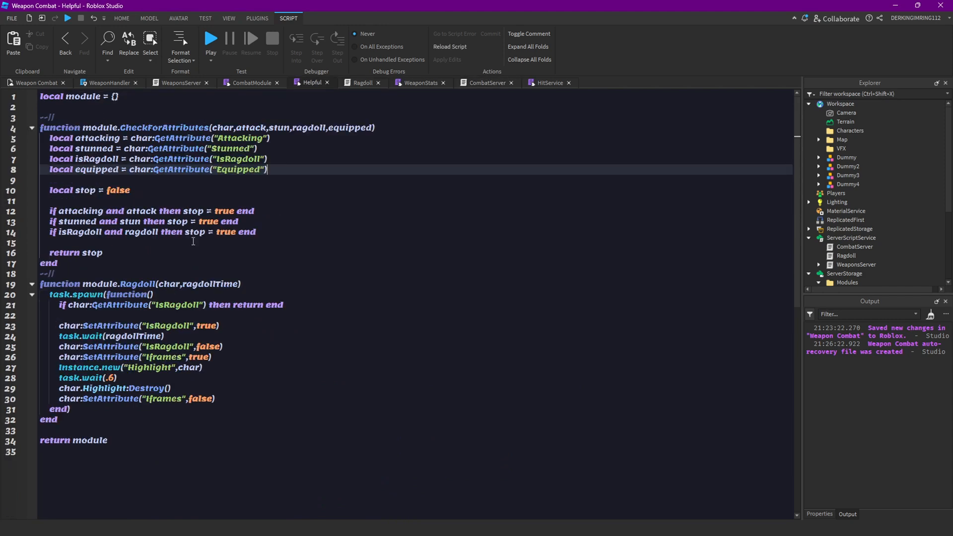
Begin a new 'if equipped and not is…' condition line below the ragdoll check.
key(enter)
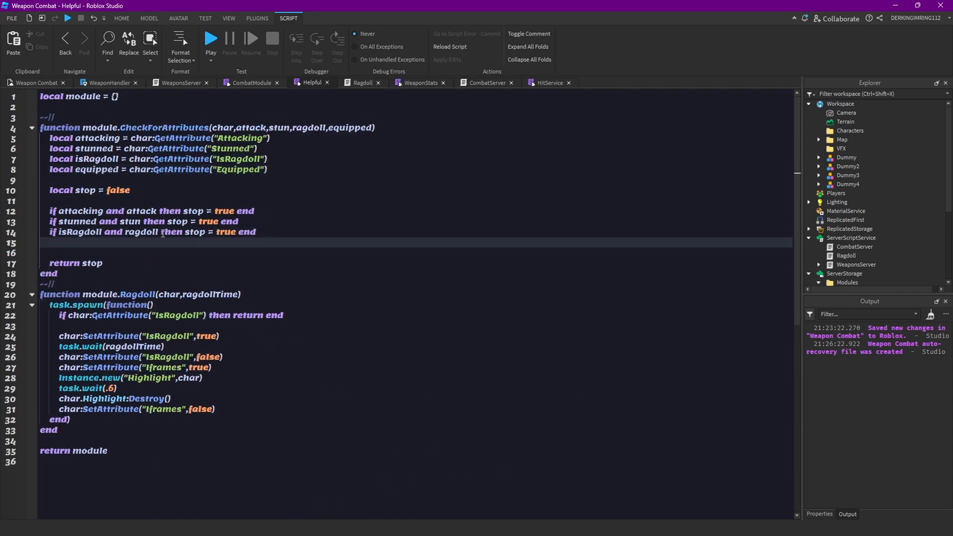
text(if equipped)
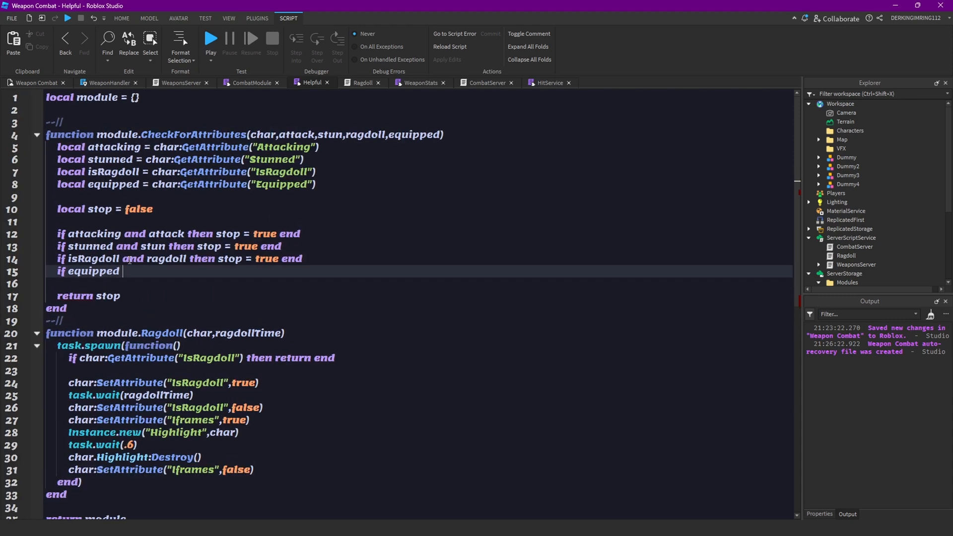
text(~=)
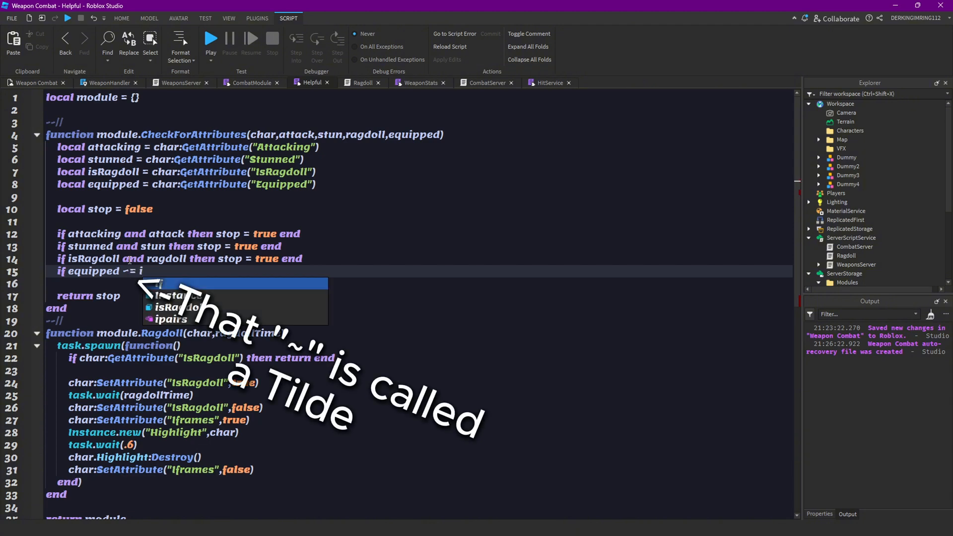
text(il and n)
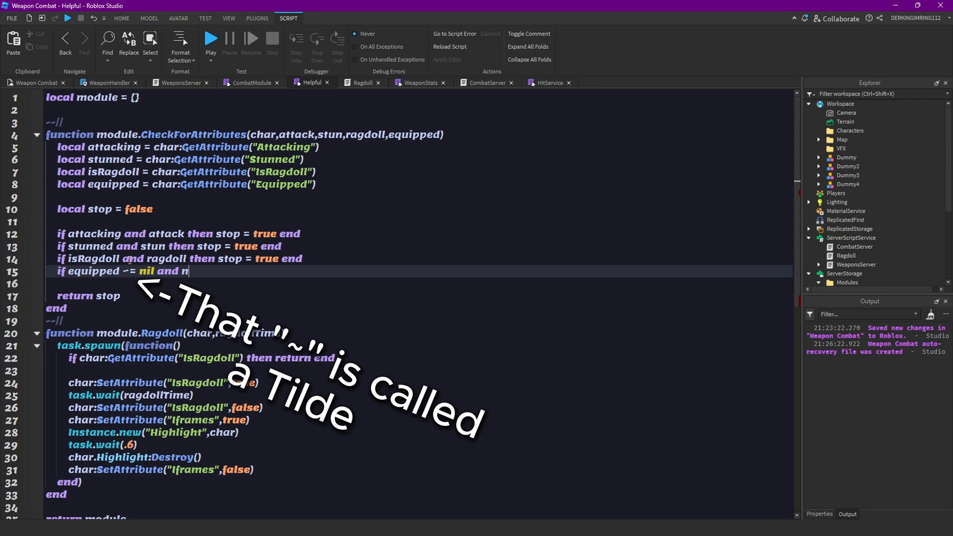
text(ot i)
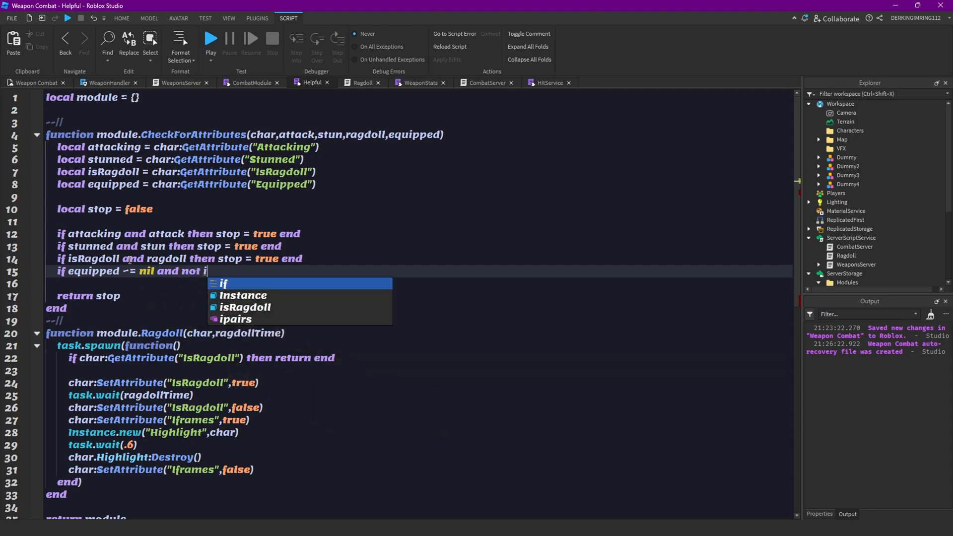
text(s)
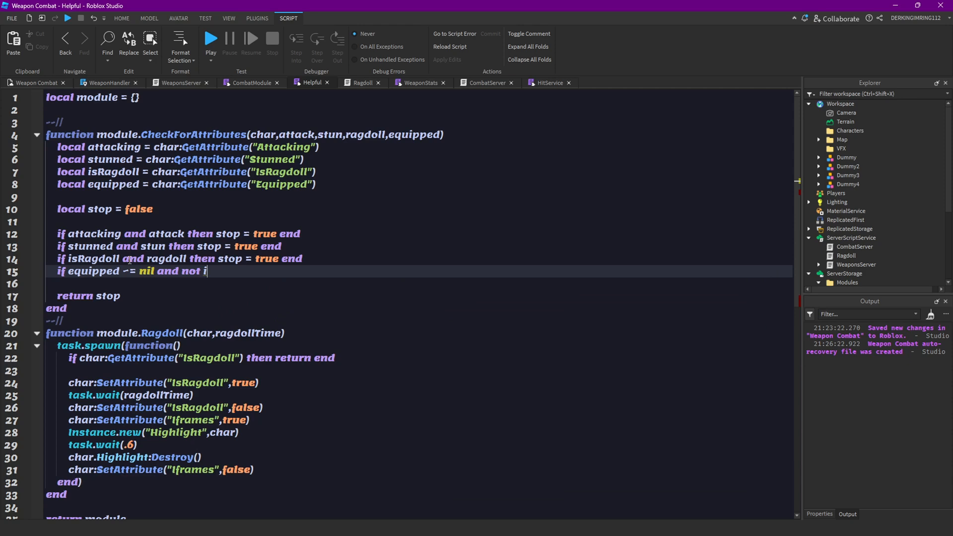
Rename line 8's variable to isEquipped and finish line 15: 'not isEquipped then stop = true'.
double_click(111, 184)
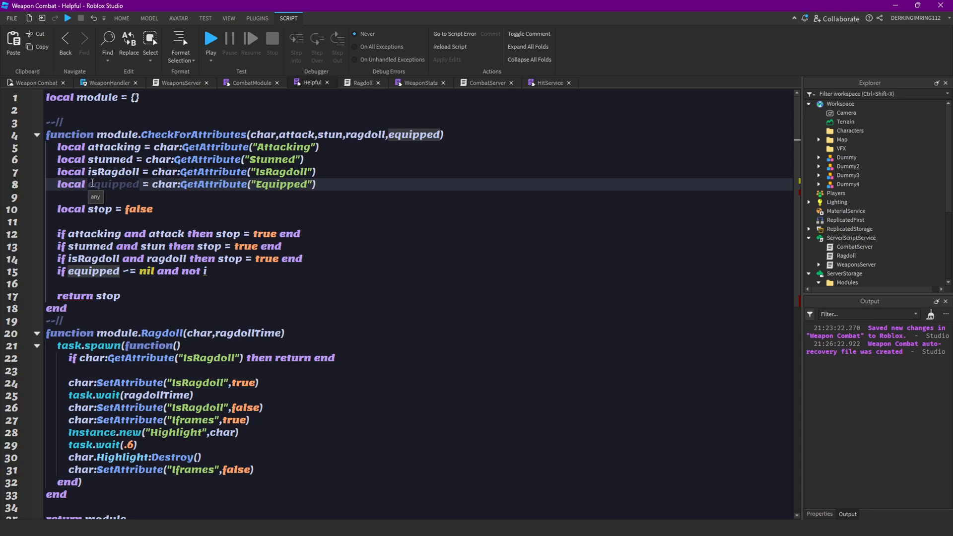
text(isEq)
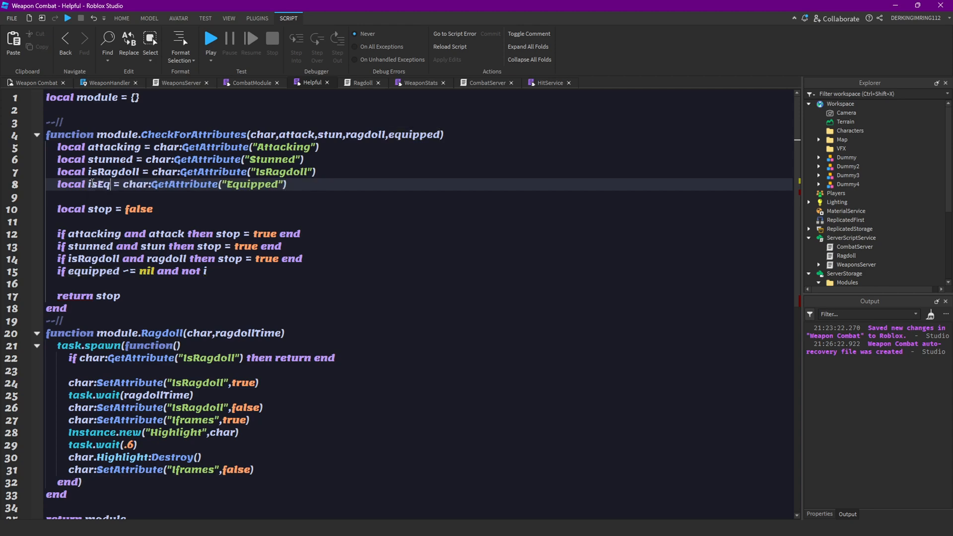
text(uipped)
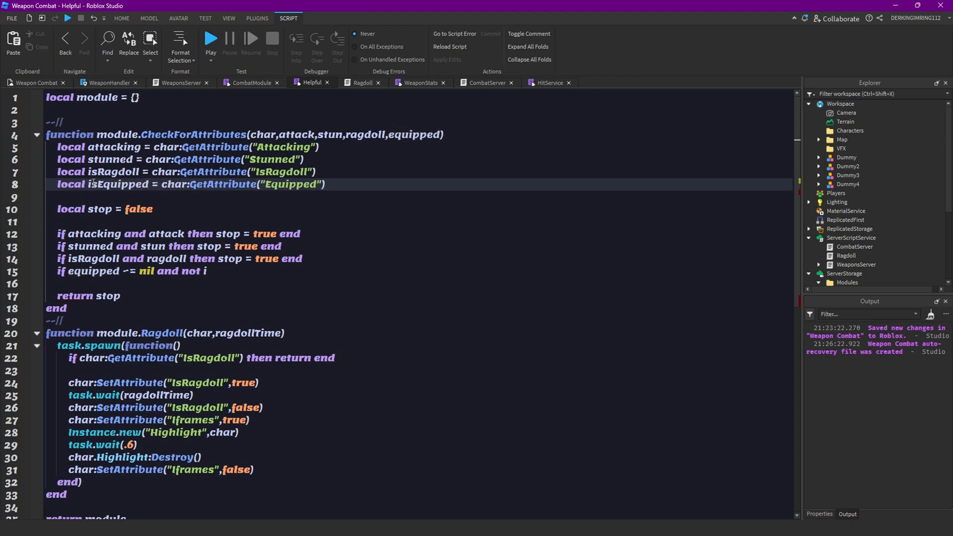
double_click(92, 270)
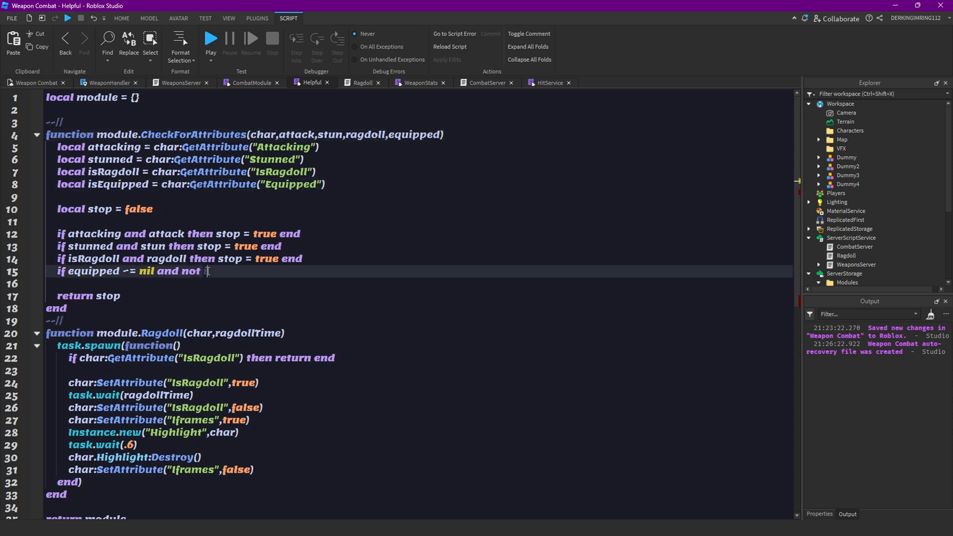
text(isEquipped then stop end)
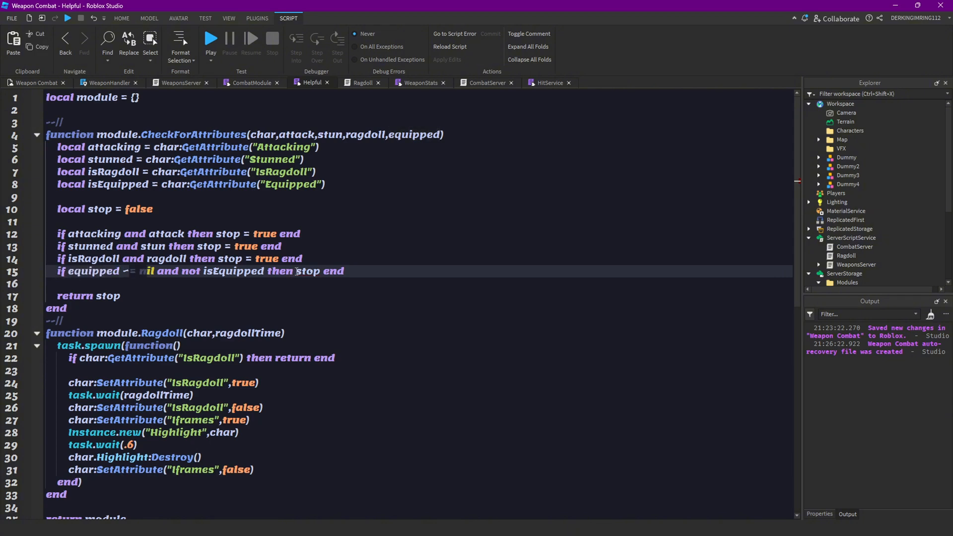
text(=)
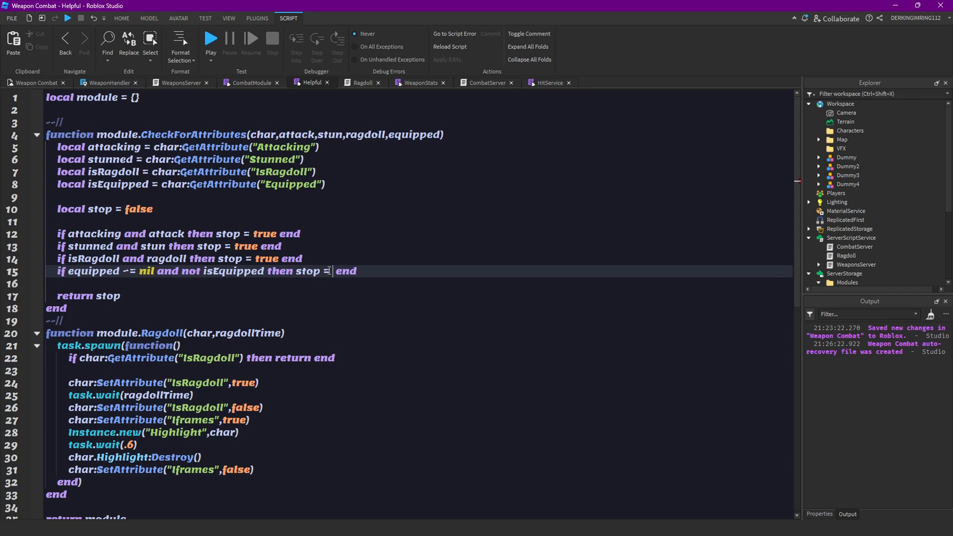
text(true)
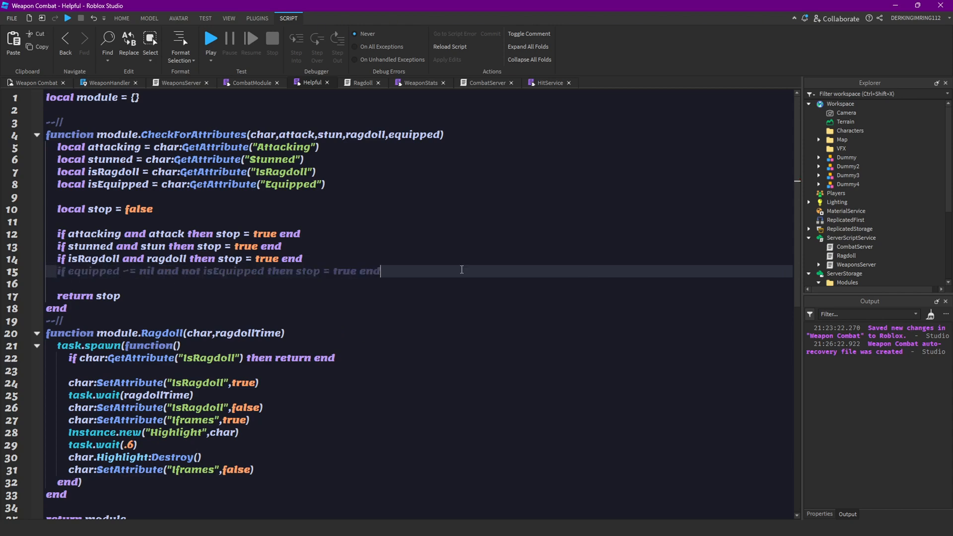
mouse_move(442, 266)
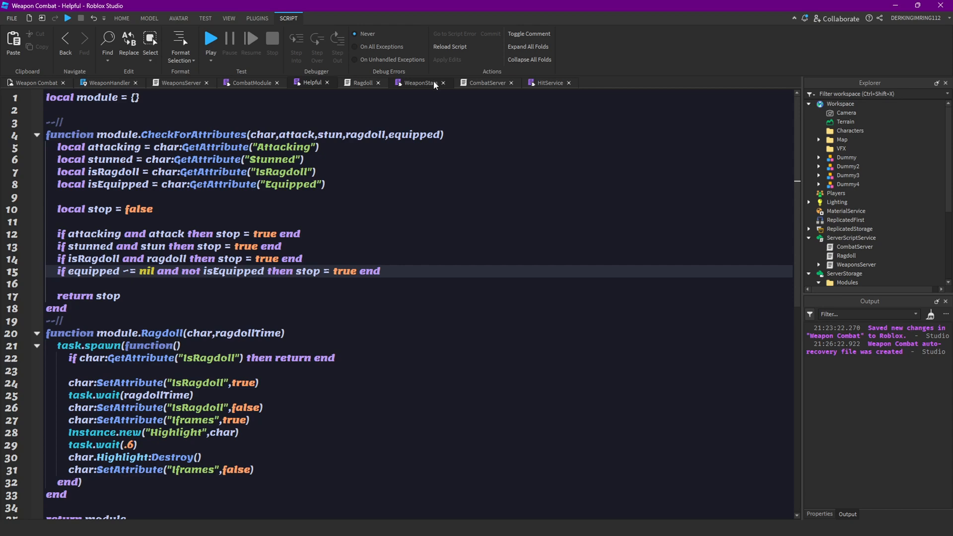
Compare CombatServer and CombatModule with WeaponsServer, ending on the WeaponsServer script.
click(487, 83)
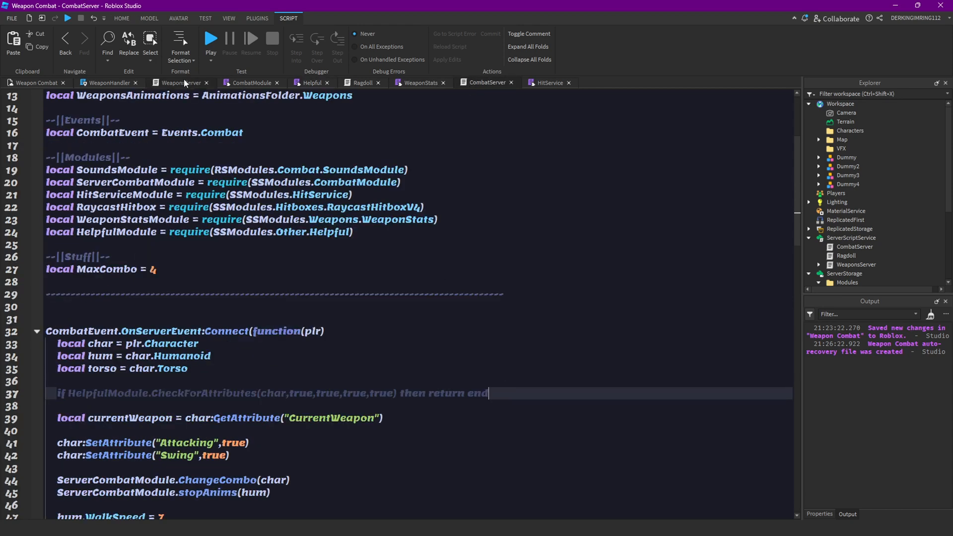
click(181, 82)
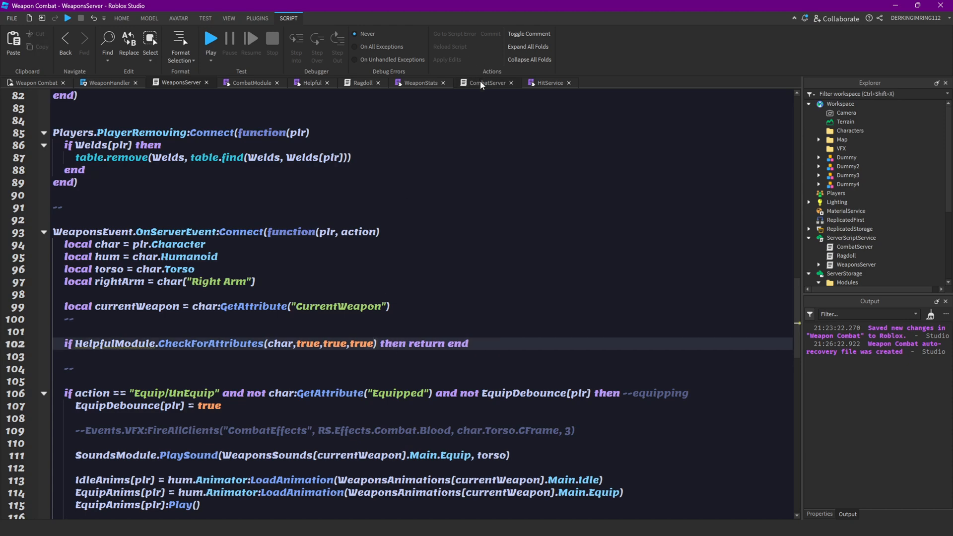
click(487, 82)
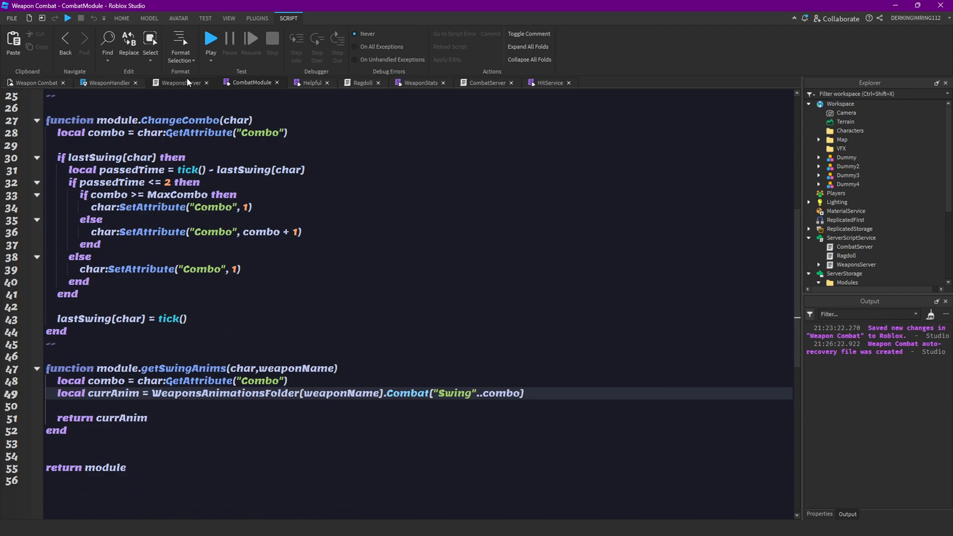
click(181, 83)
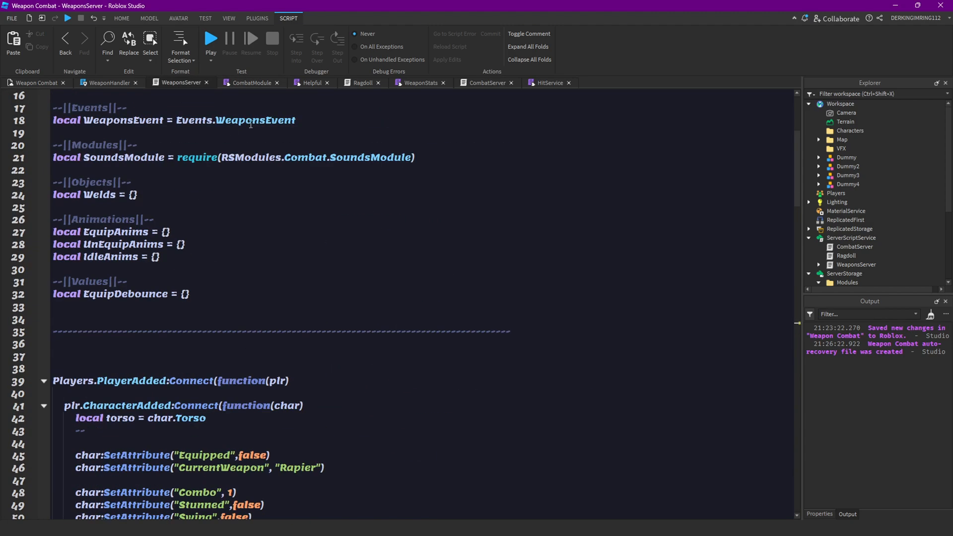
Require SSModules.Other.Helpful as HelpfulModule, with SS as ServerStorage and SSModules as SS.Modules.
text(local HelpfulModule = require(SSModules.Other.Helpful))
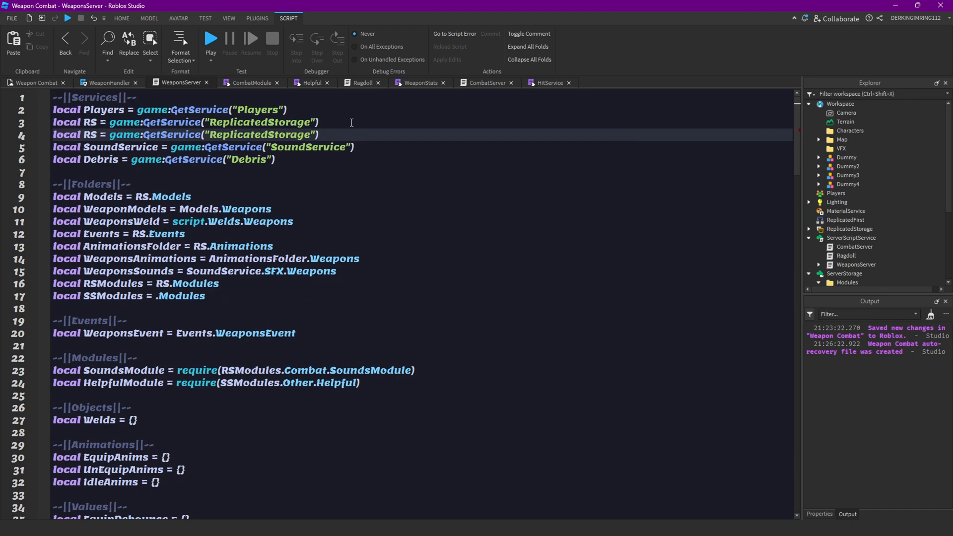
text(S)
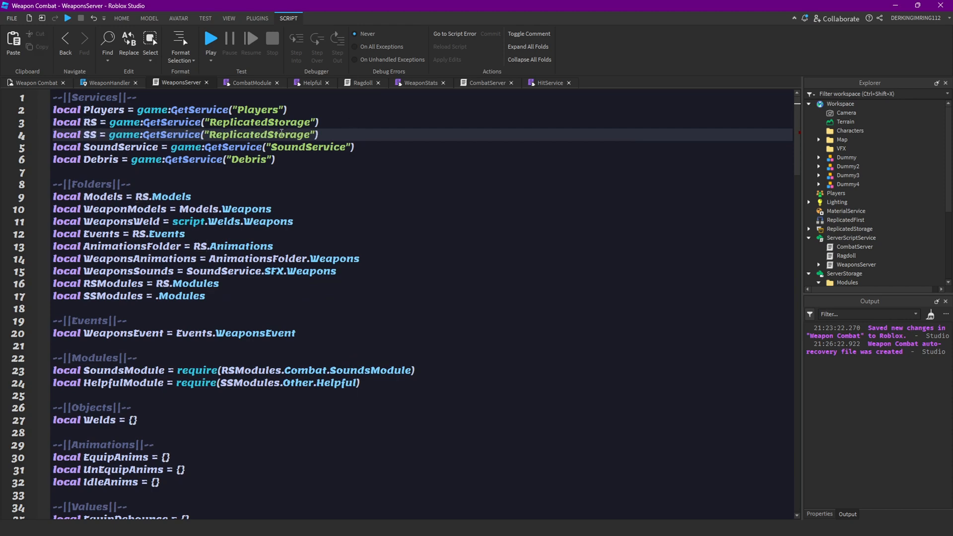
text(ser)
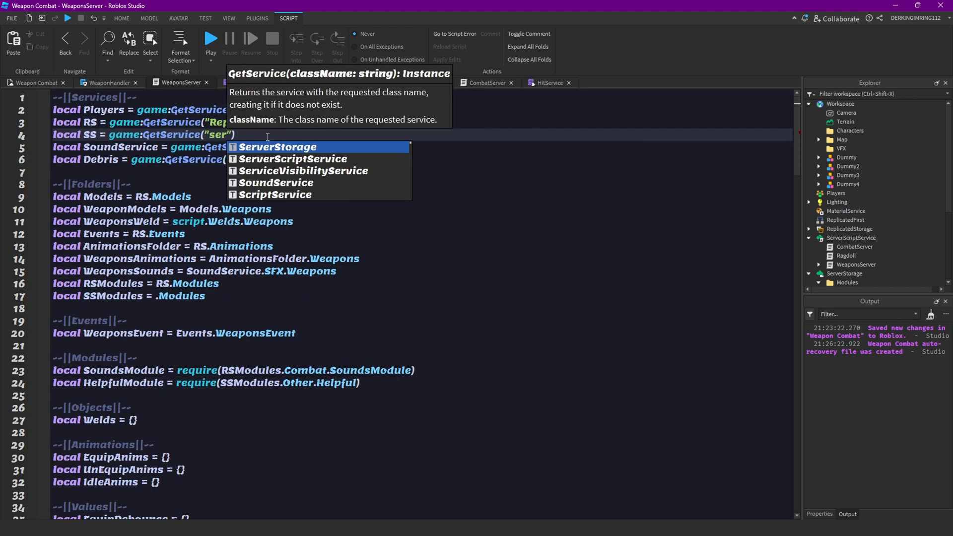
click(277, 146)
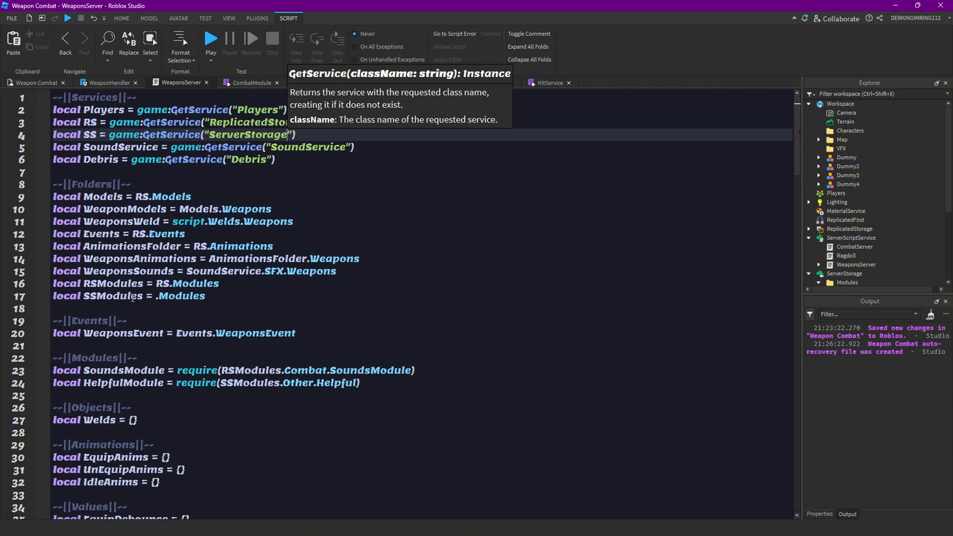
text(SS)
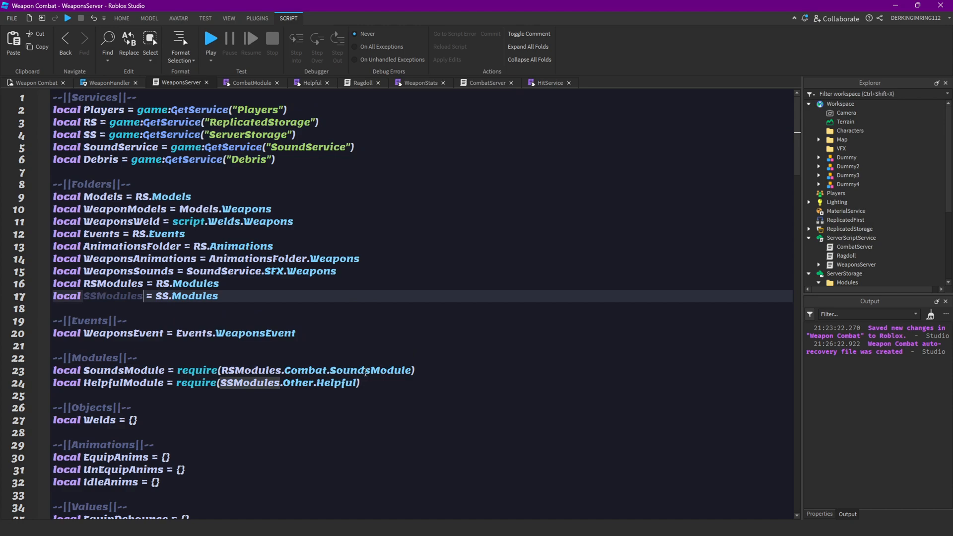
scroll(down, 3)
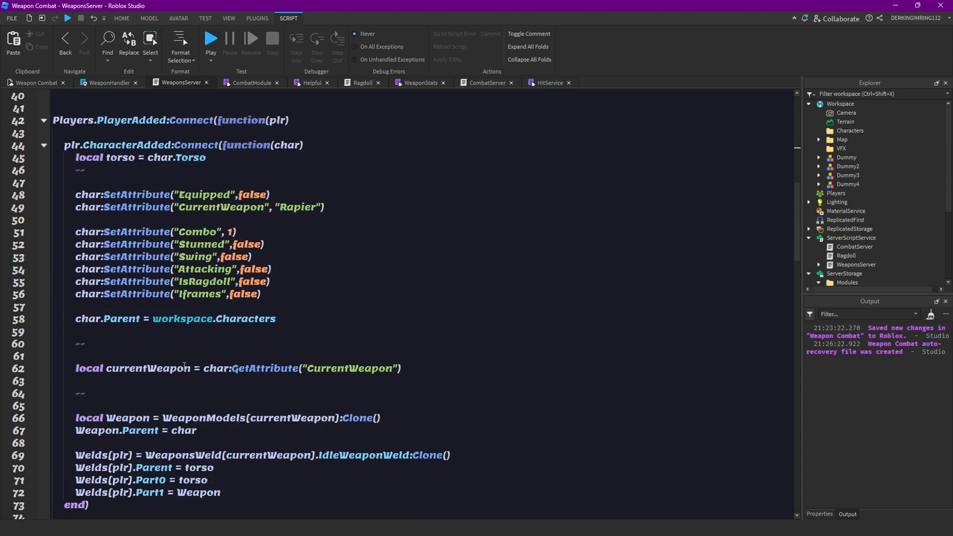
scroll(down, 3)
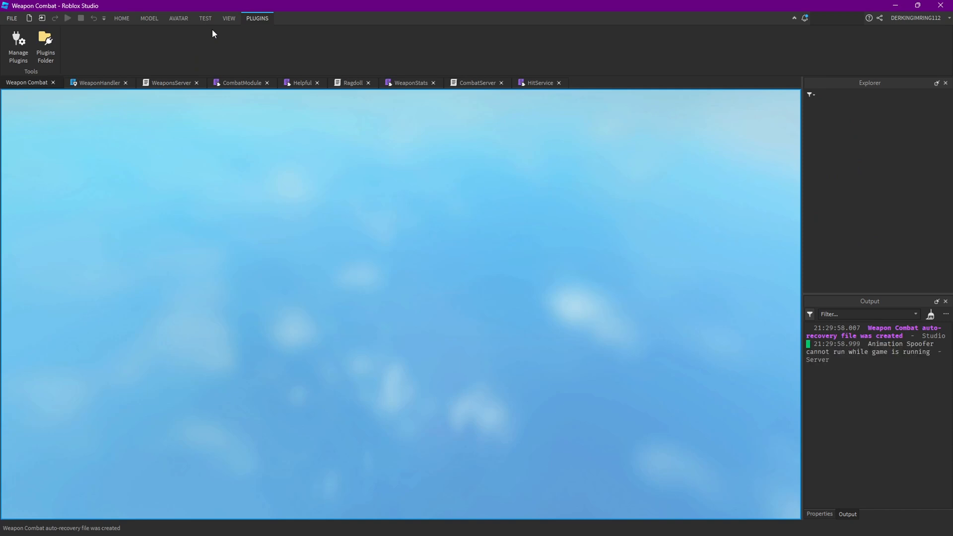
Play-test, dismiss the Studio Levels popup, and swing the equipped weapon at the dummies.
click(95, 45)
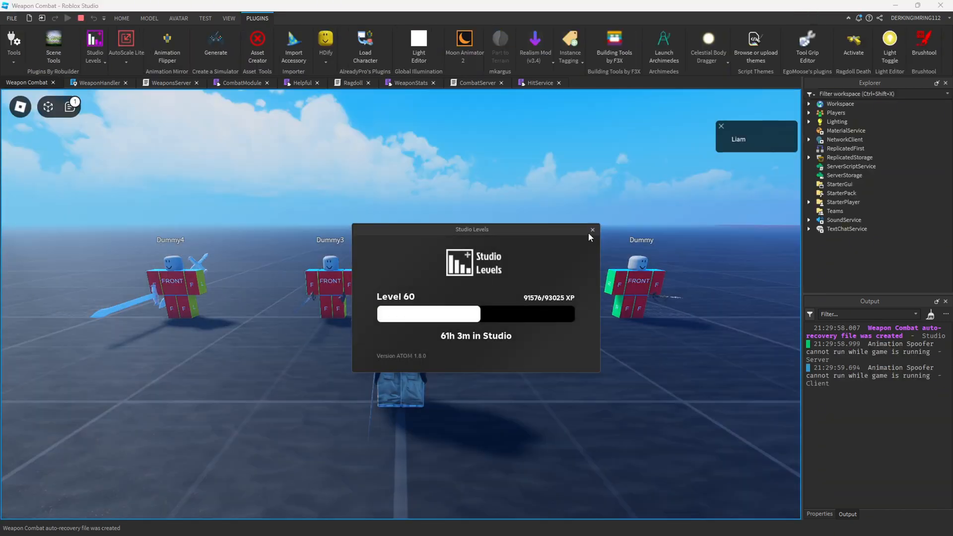
click(592, 230)
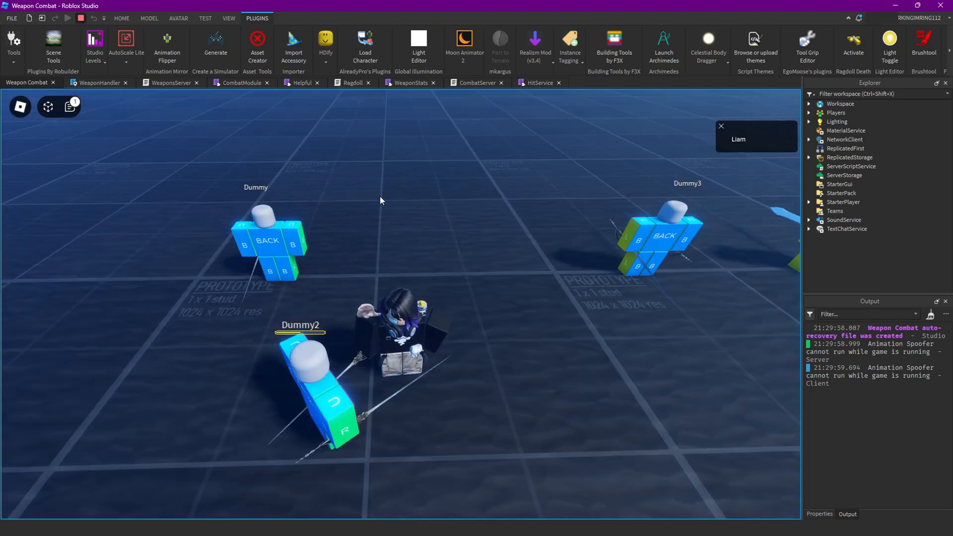
click(81, 18)
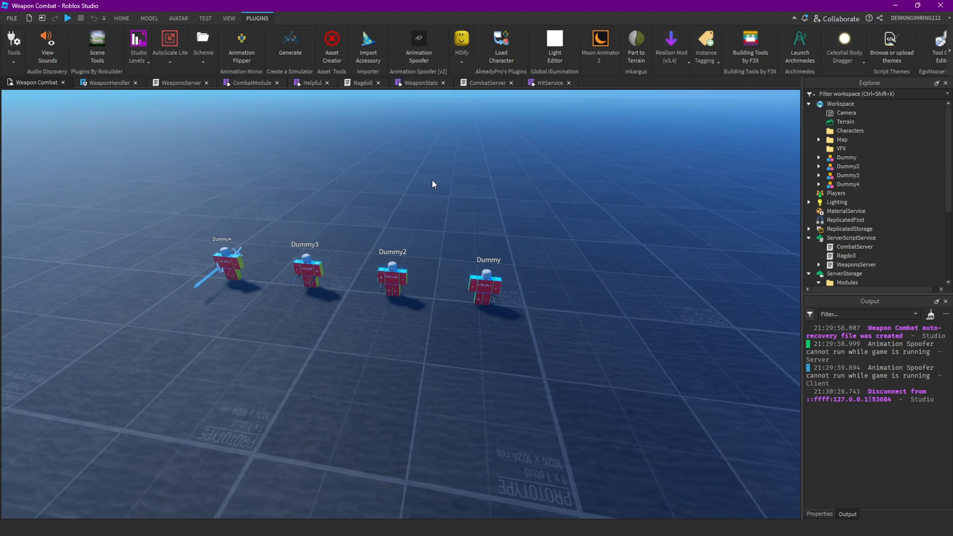
mouse_move(452, 210)
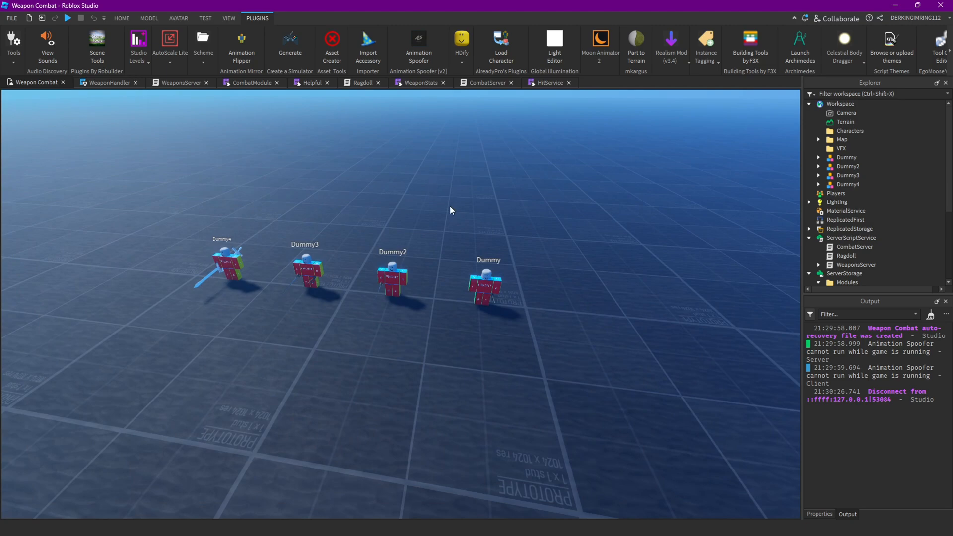